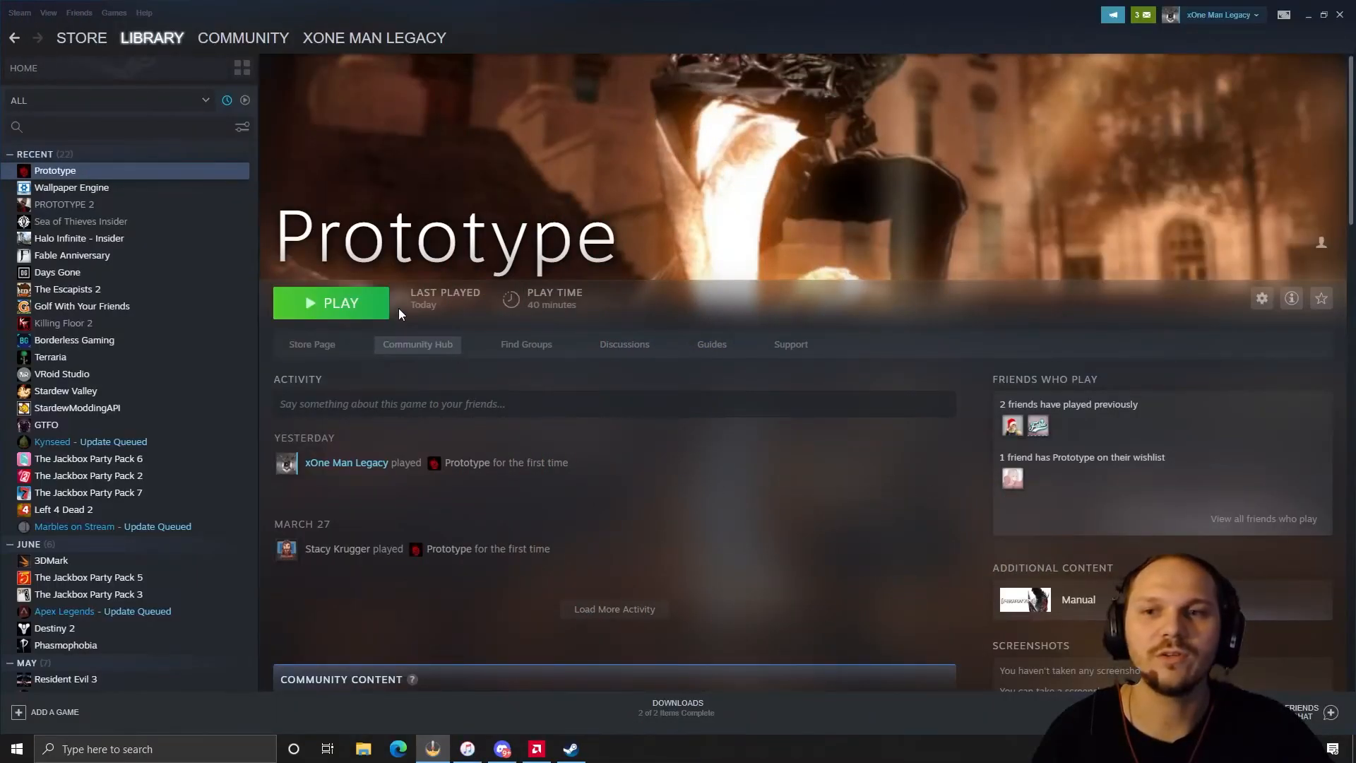
# - Launch Prototype from its Steam library page and wait for the autosave warning
pyautogui.click(331, 303)
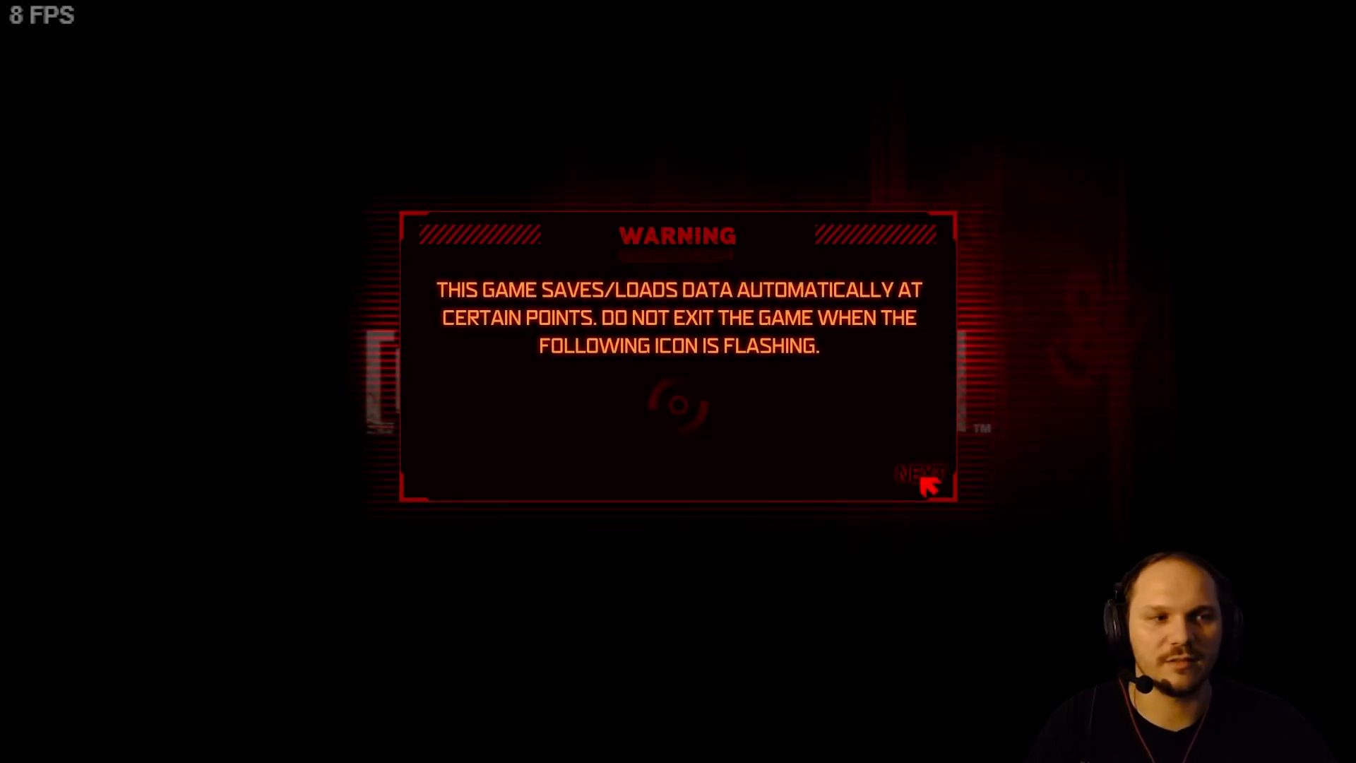
# - Dismiss the autosave warning and reach the save slot selection, then quit to Steam
pyautogui.click(921, 480)
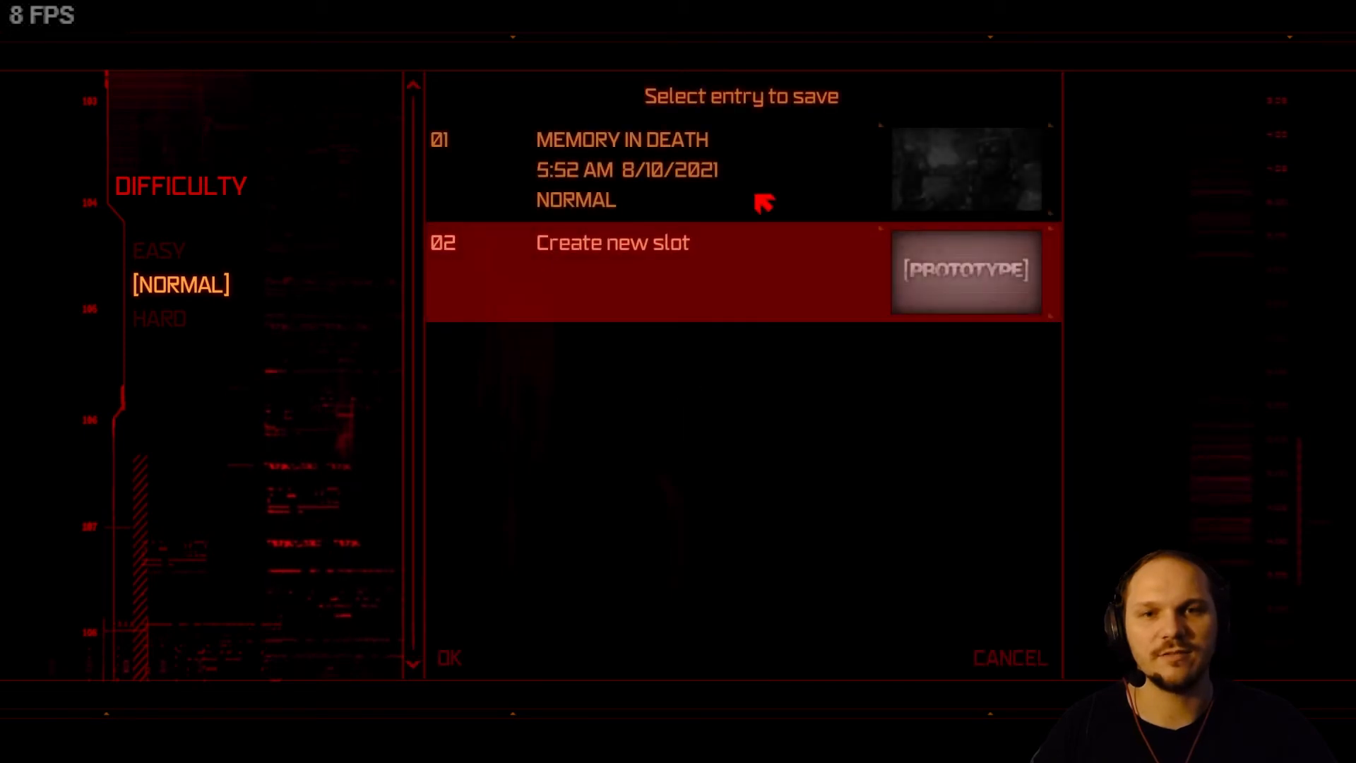
pyautogui.click(449, 658)
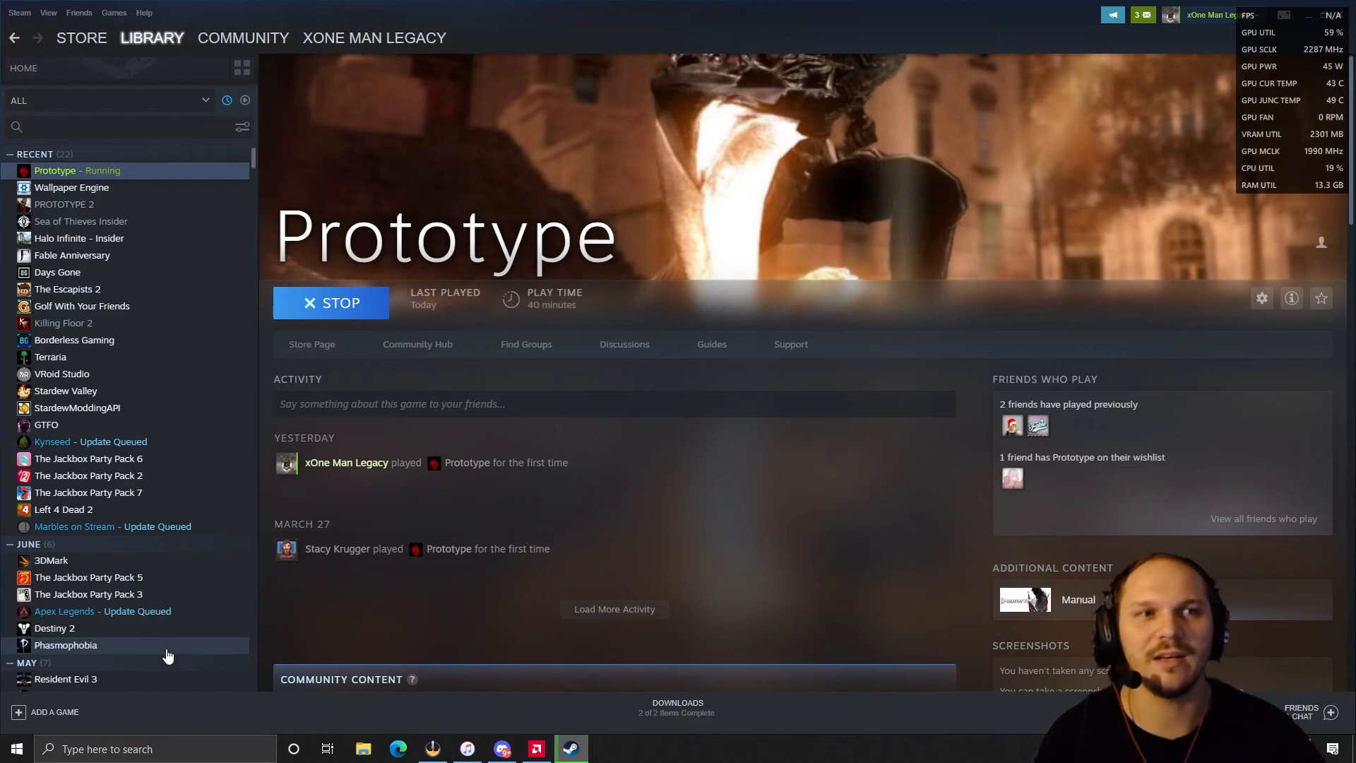
# - Open Device Manager from the Start button's right-click system tools menu
pyautogui.click(331, 303)
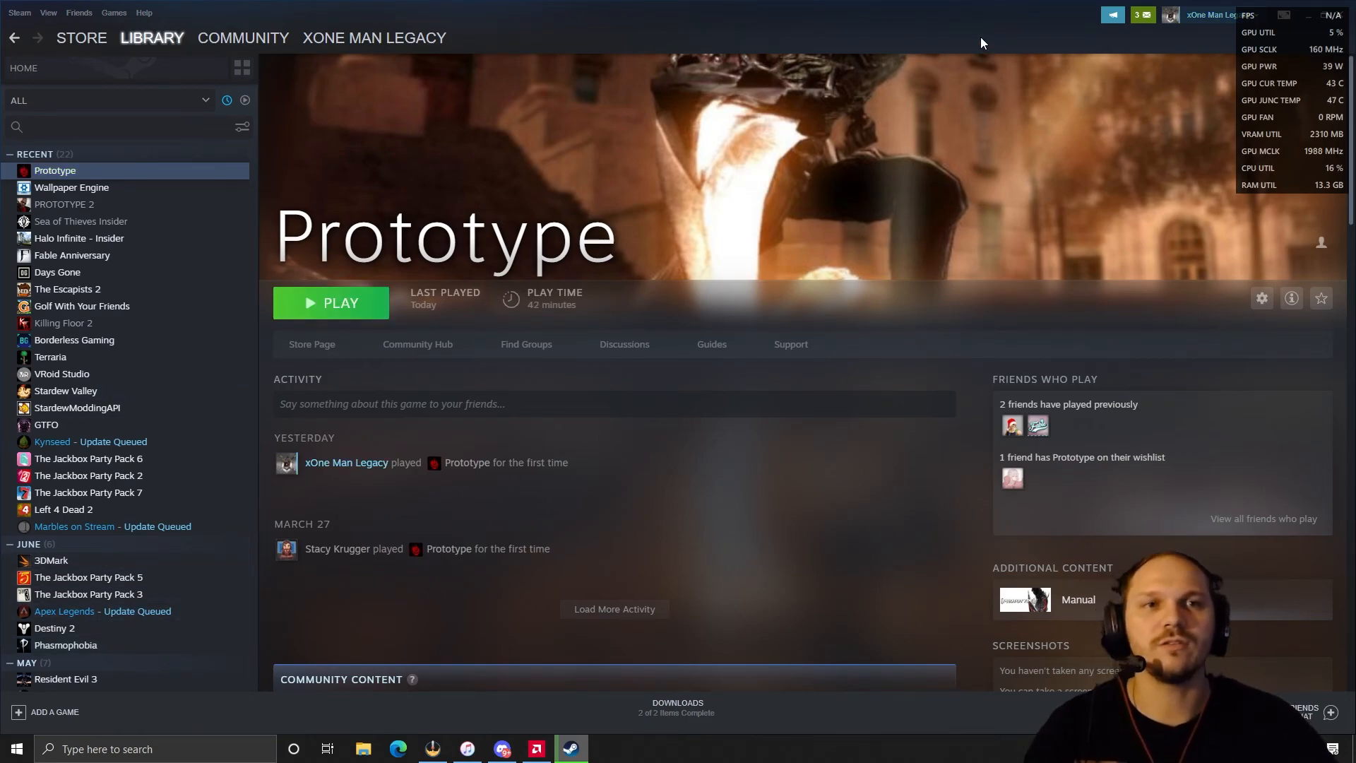
pyautogui.moveTo(559, 664)
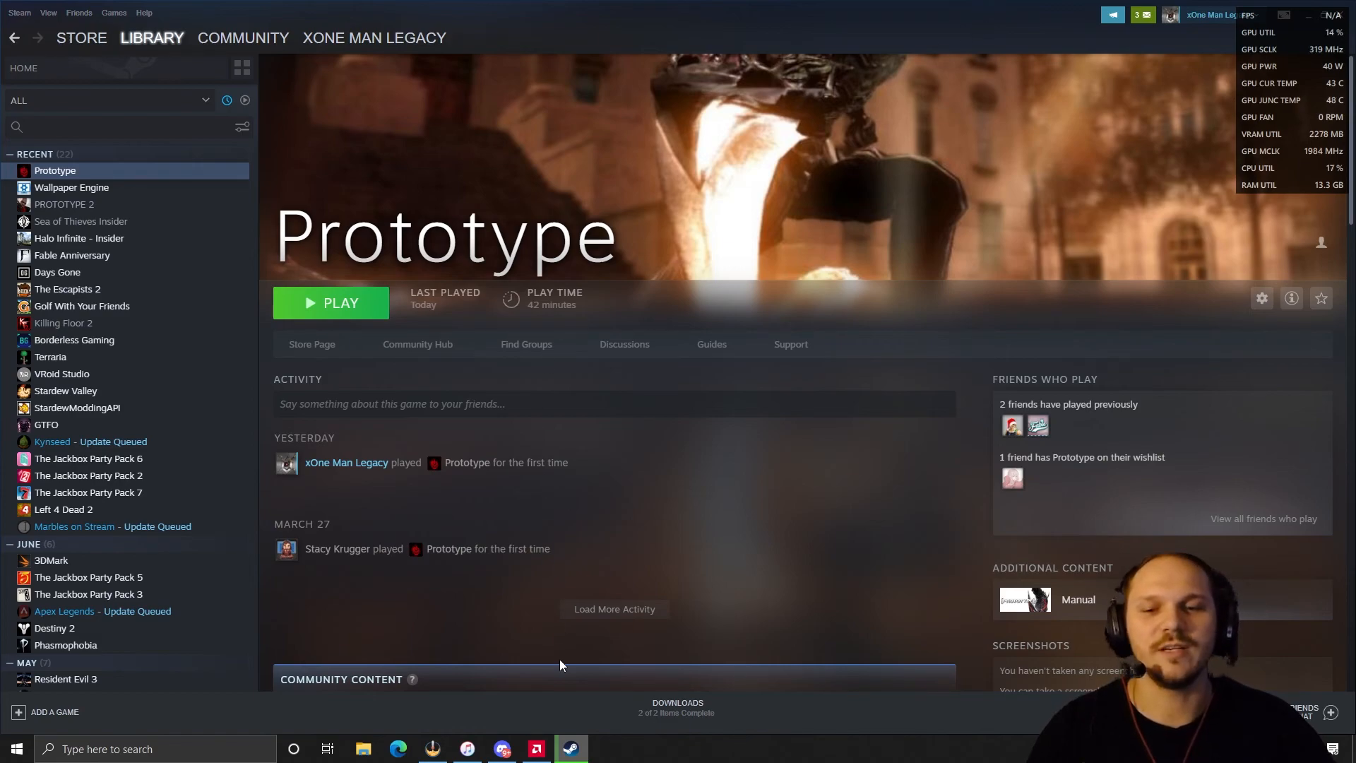
pyautogui.moveTo(432, 748)
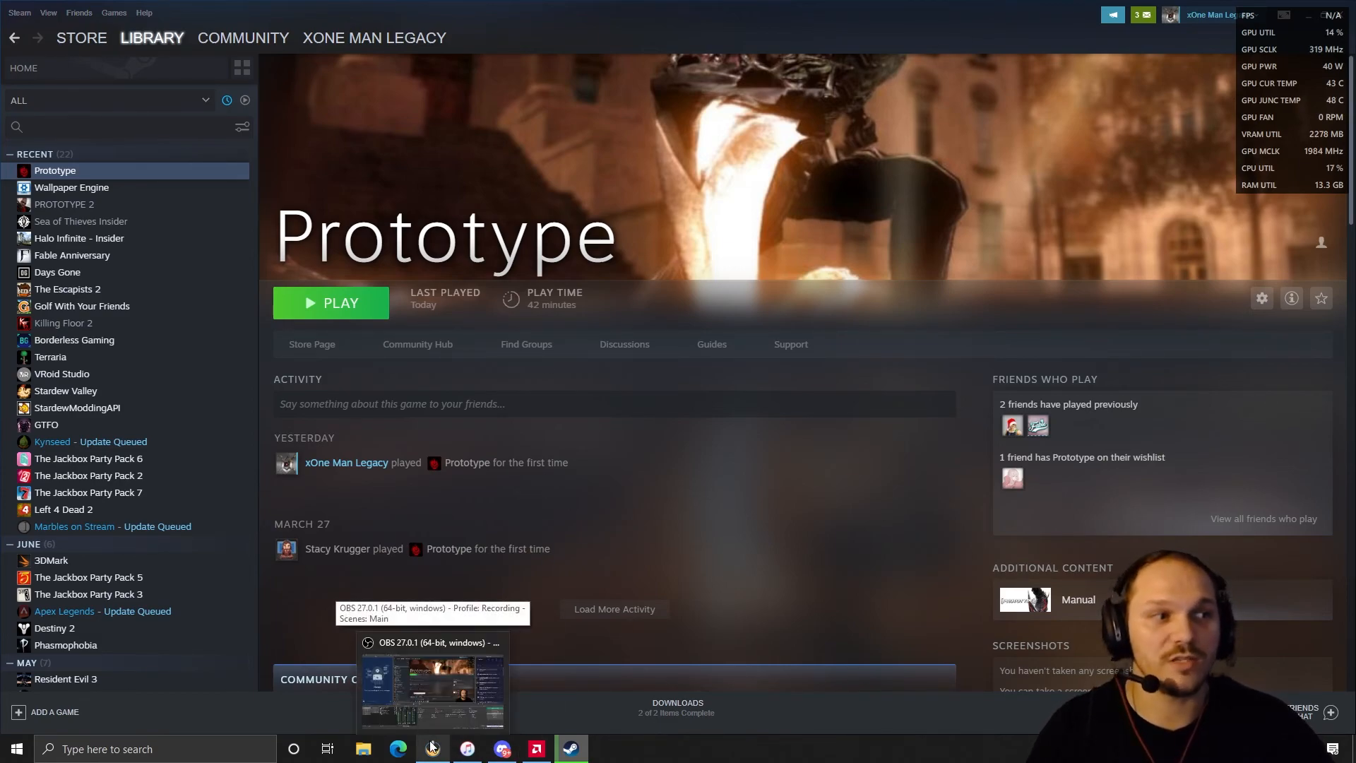
pyautogui.moveTo(647, 754)
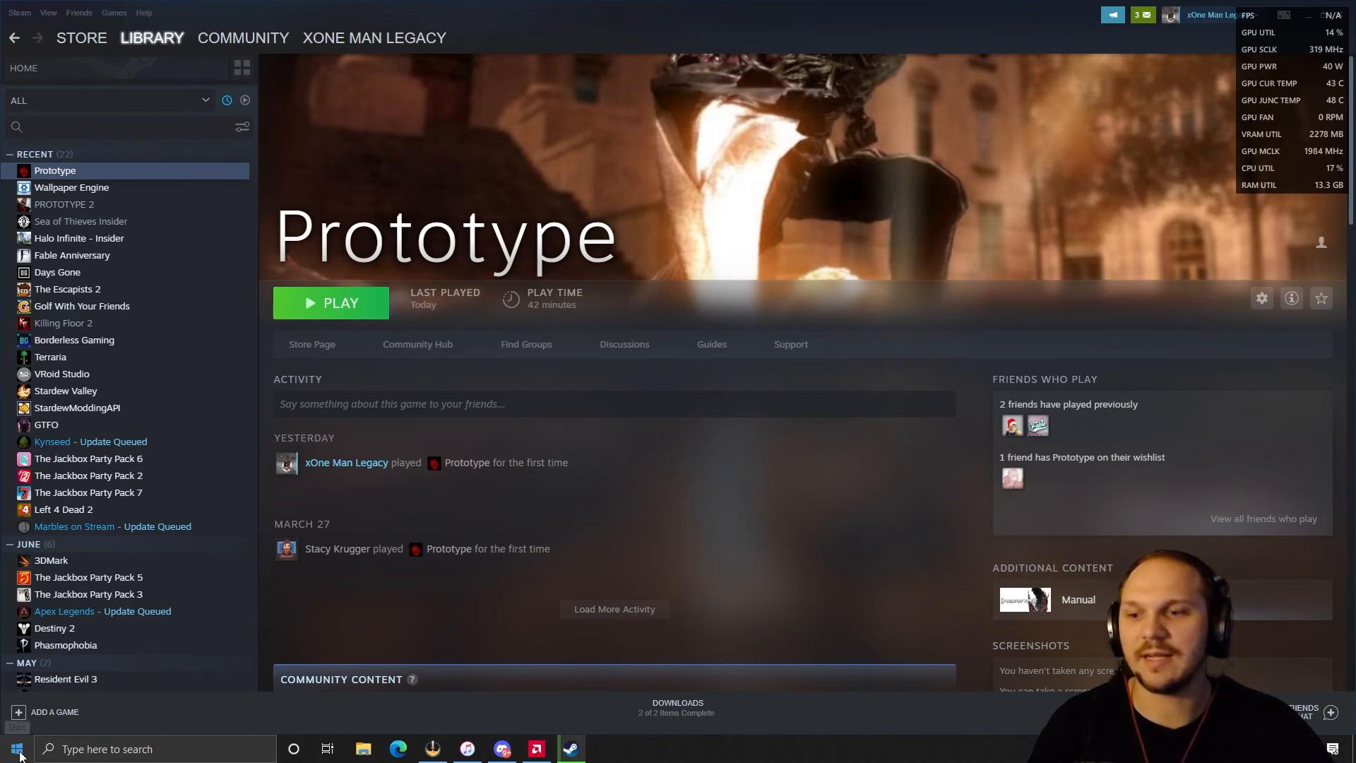
pyautogui.rightClick(15, 748)
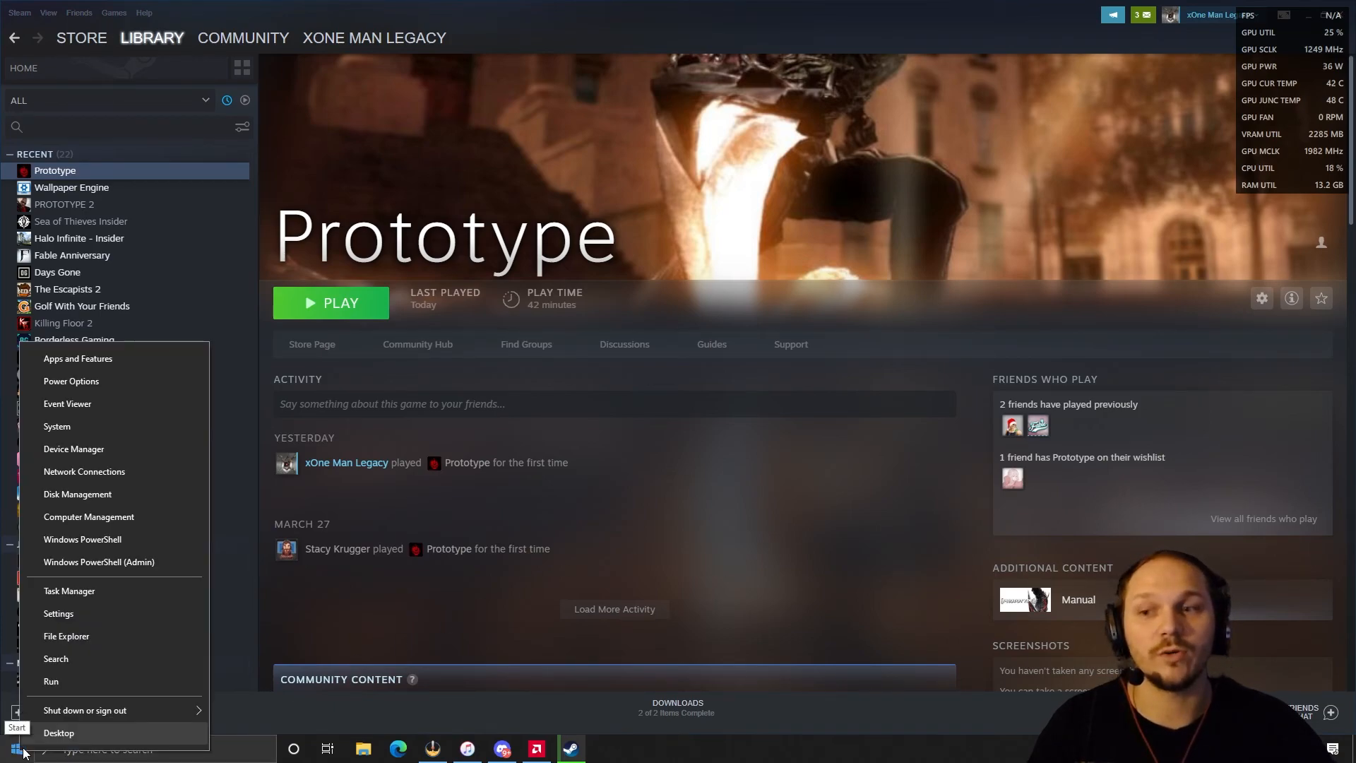
pyautogui.moveTo(74, 448)
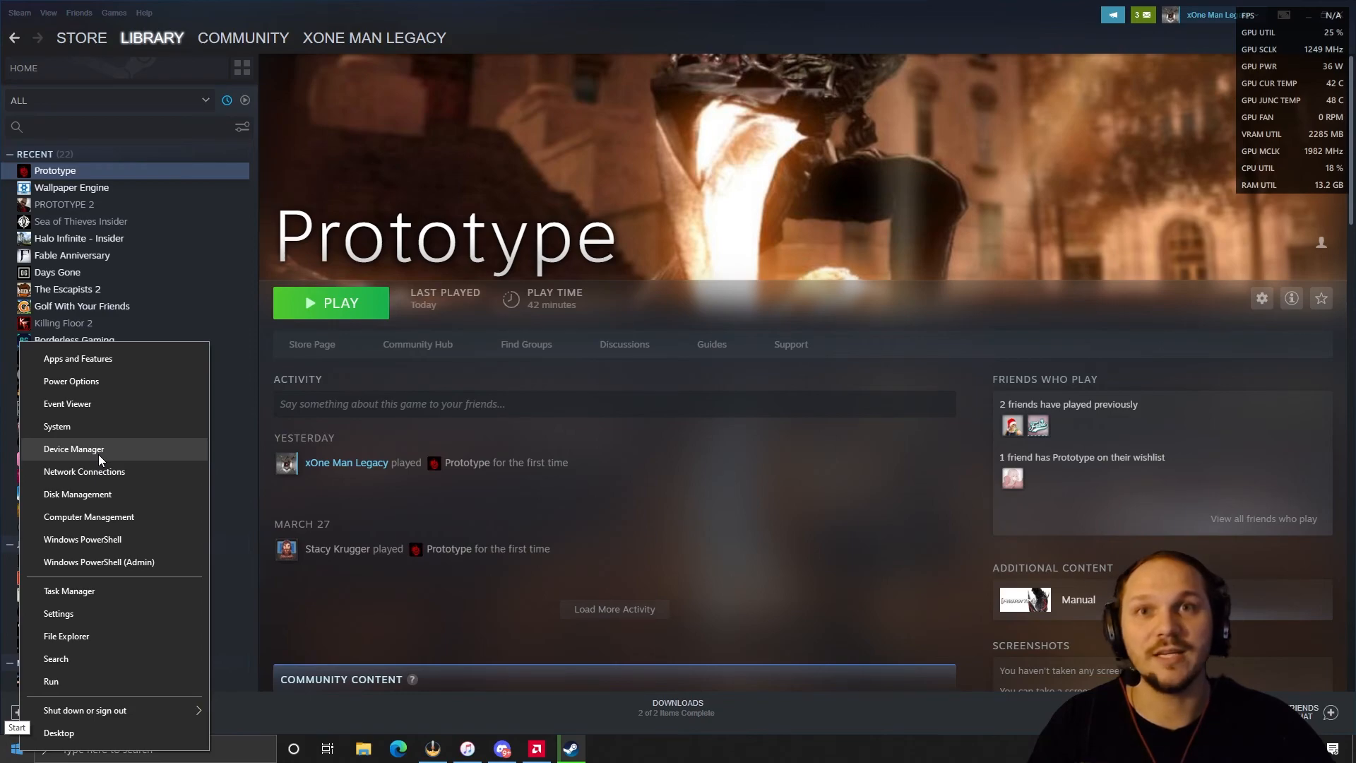
pyautogui.click(73, 448)
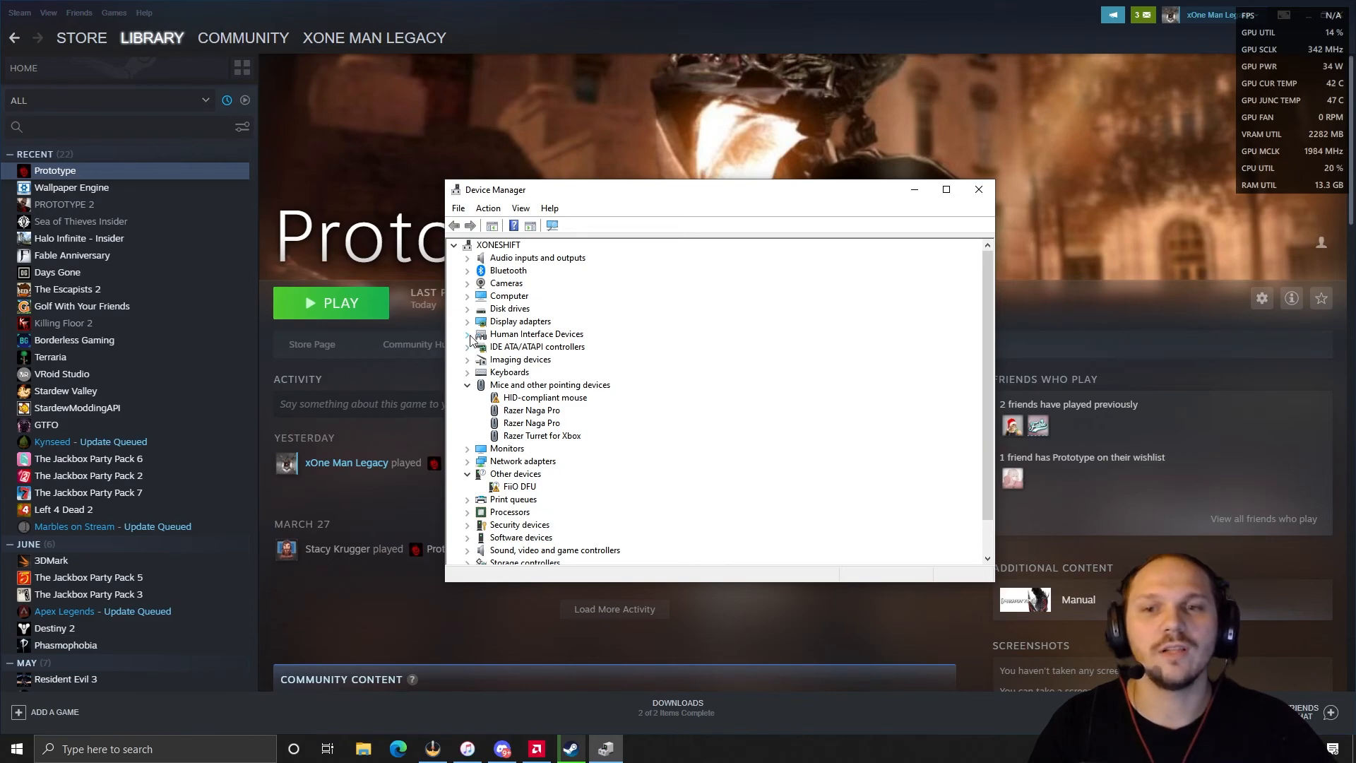
# - Expand Human Interface Devices, browse the consumer control devices and cancel a driver update
pyautogui.click(467, 334)
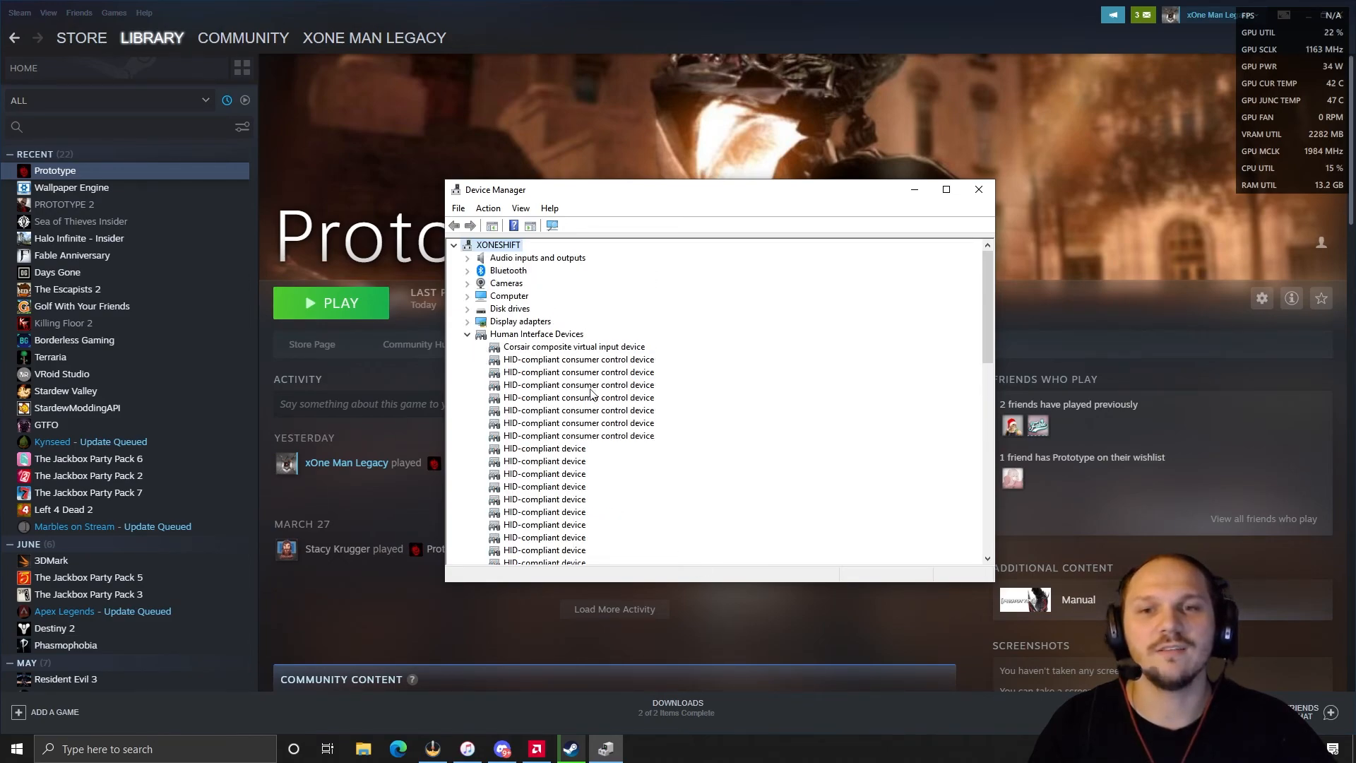
pyautogui.click(577, 359)
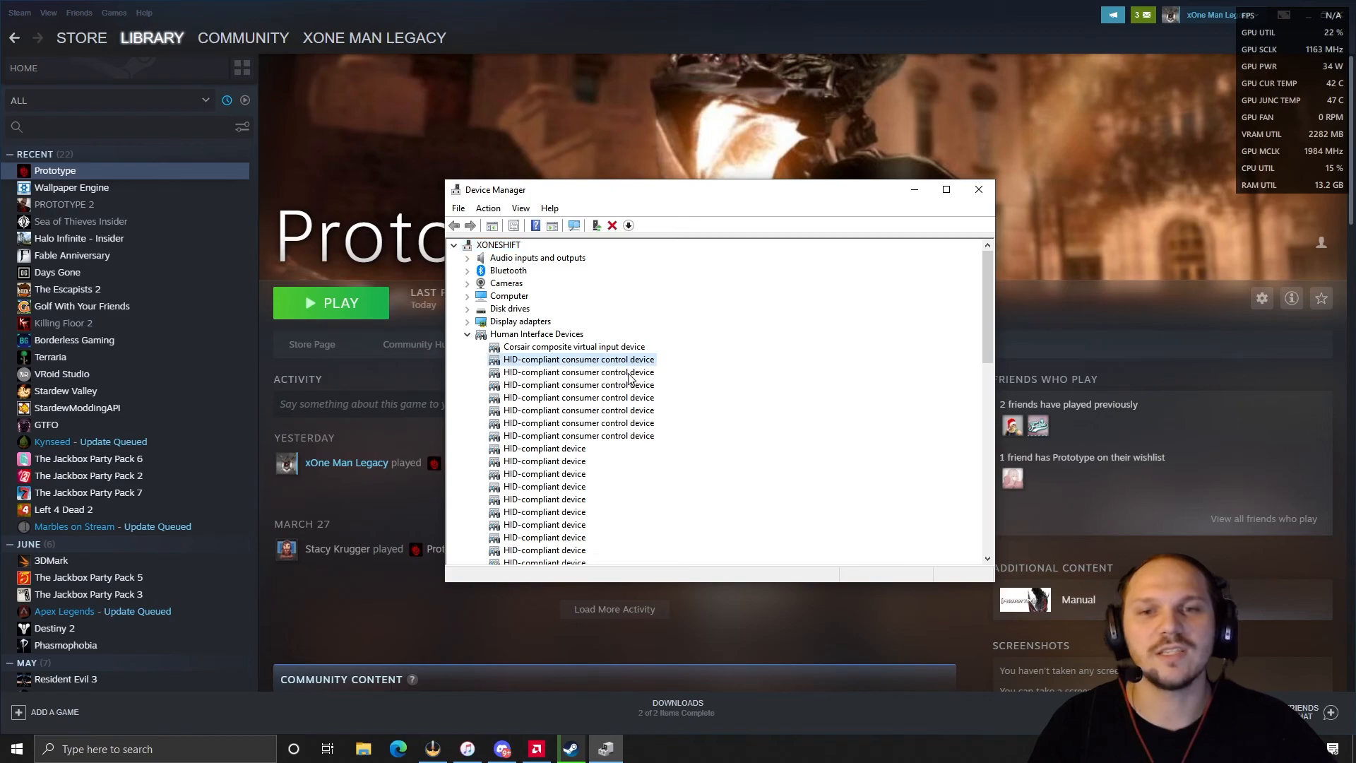
pyautogui.click(578, 397)
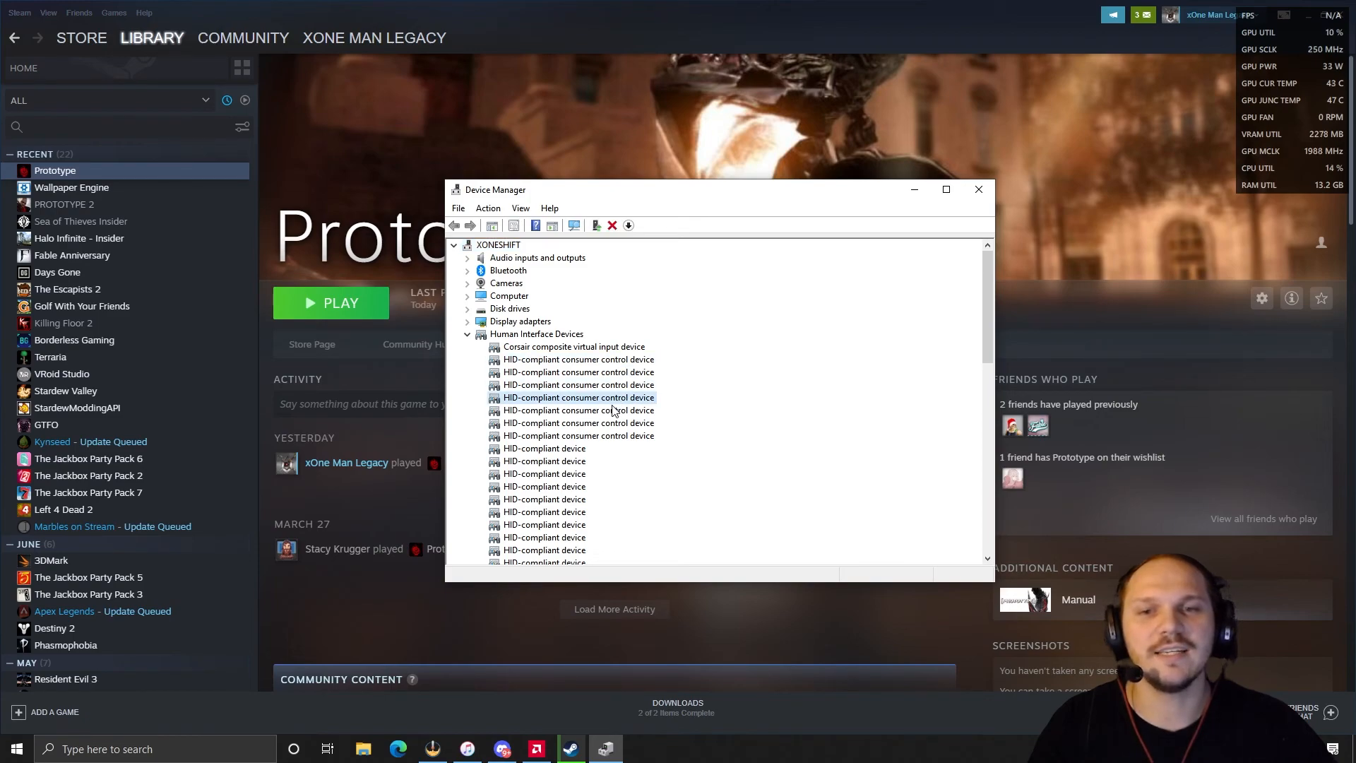
pyautogui.click(579, 435)
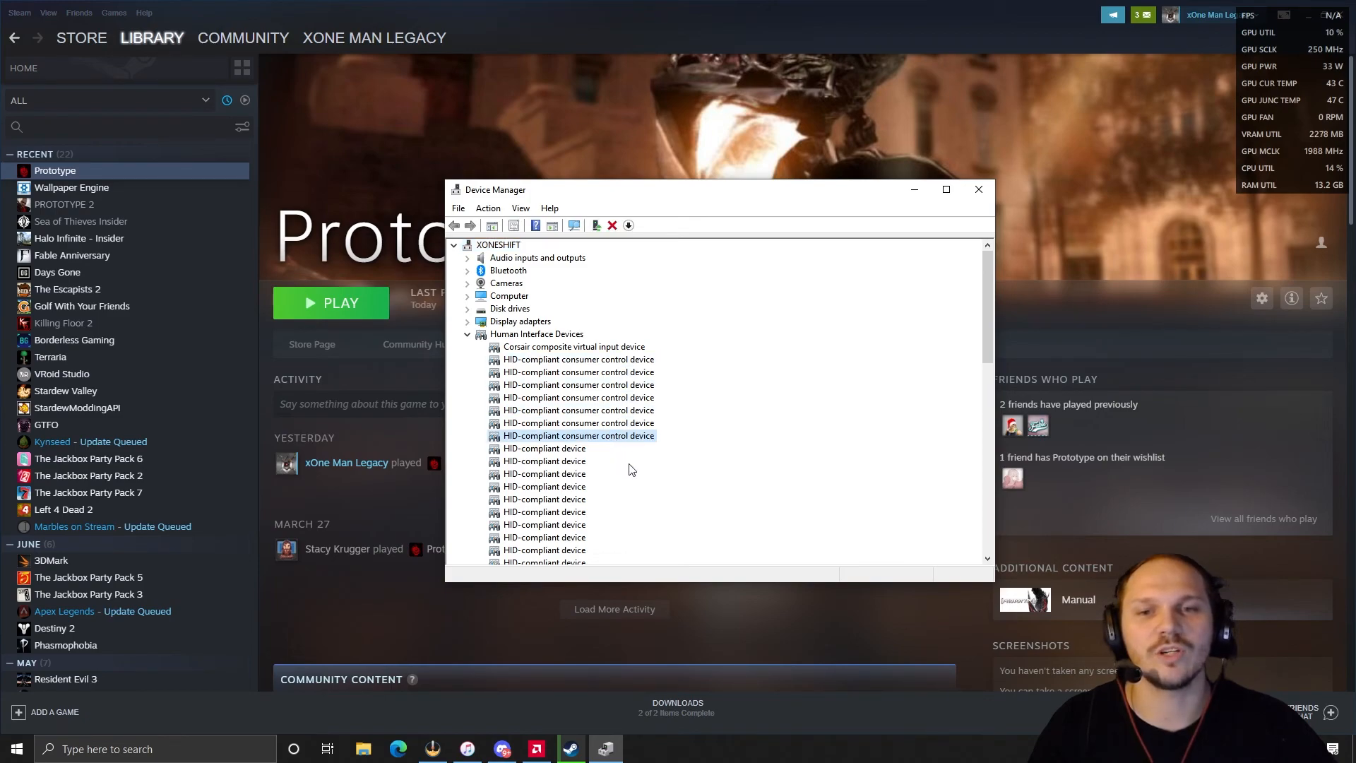
pyautogui.moveTo(638, 362)
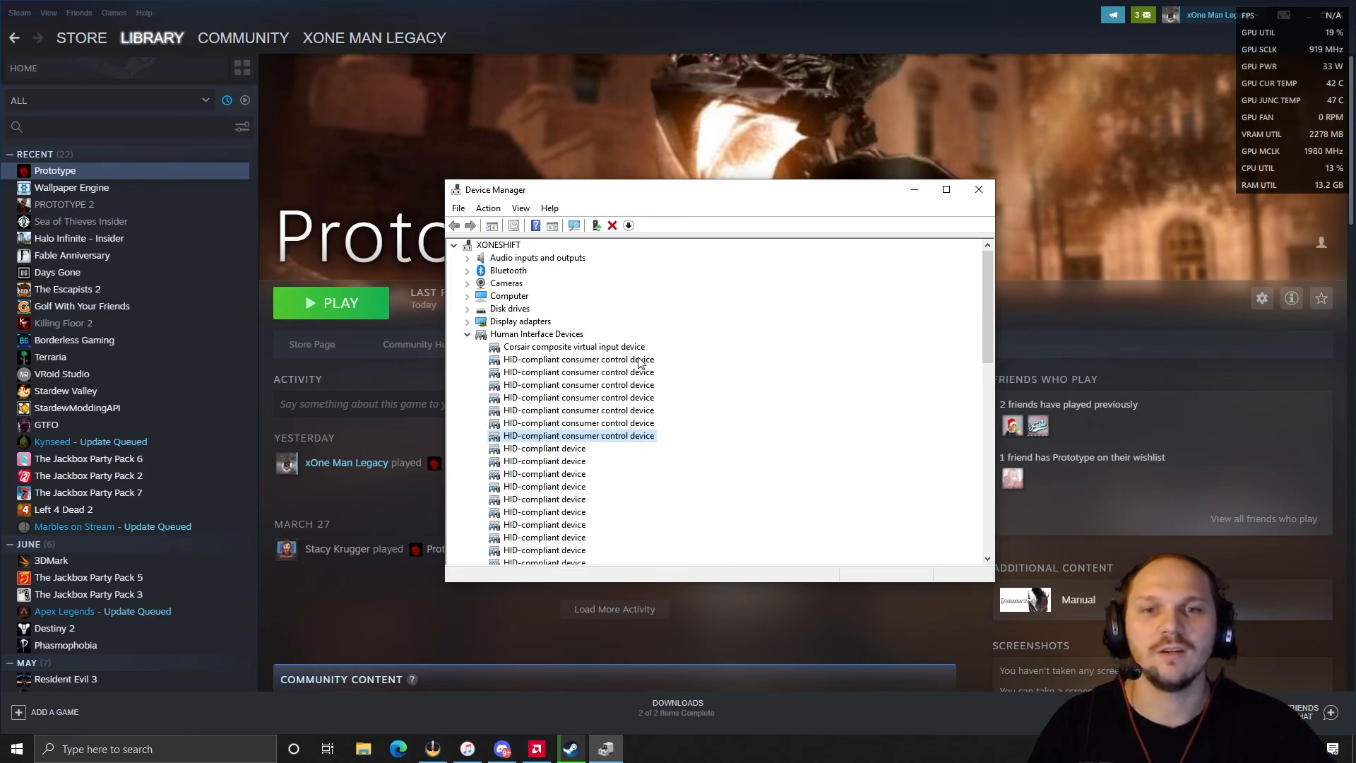
pyautogui.click(578, 359)
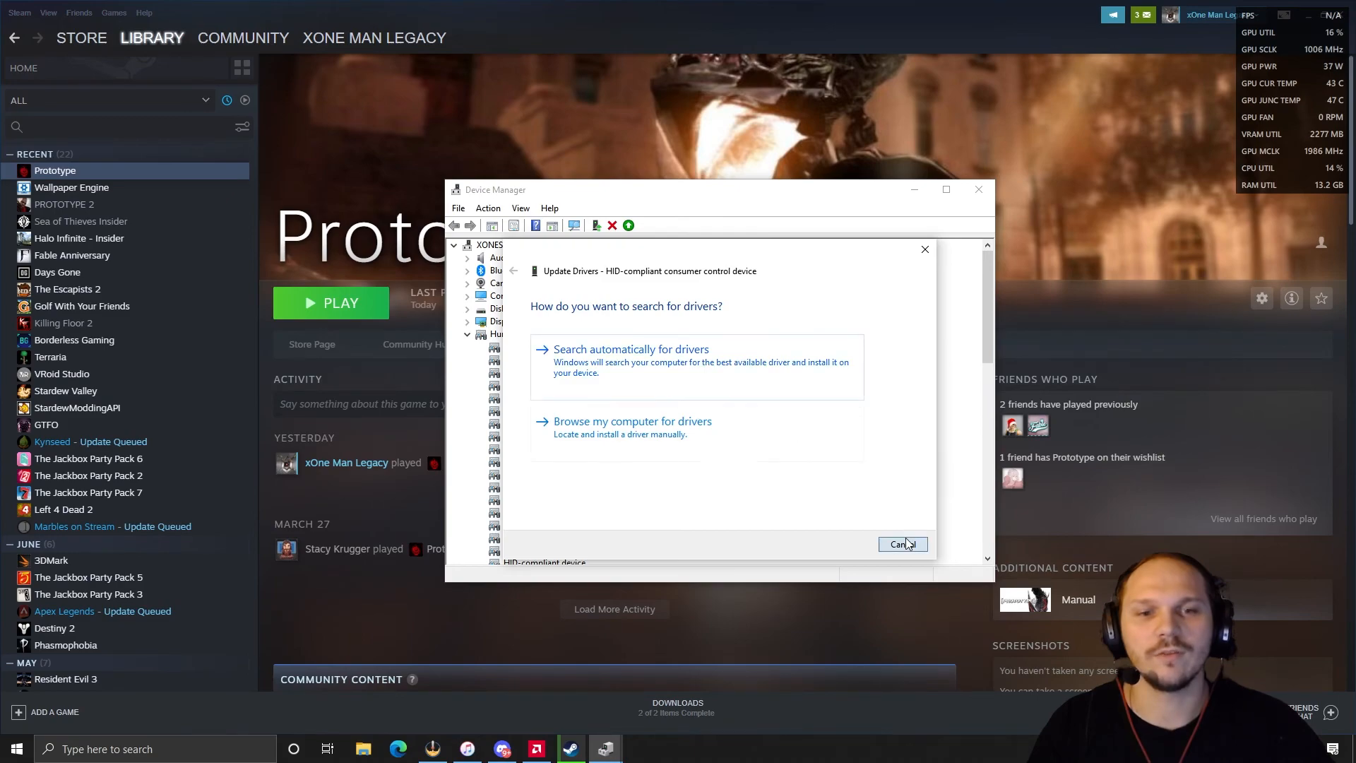
pyautogui.click(901, 544)
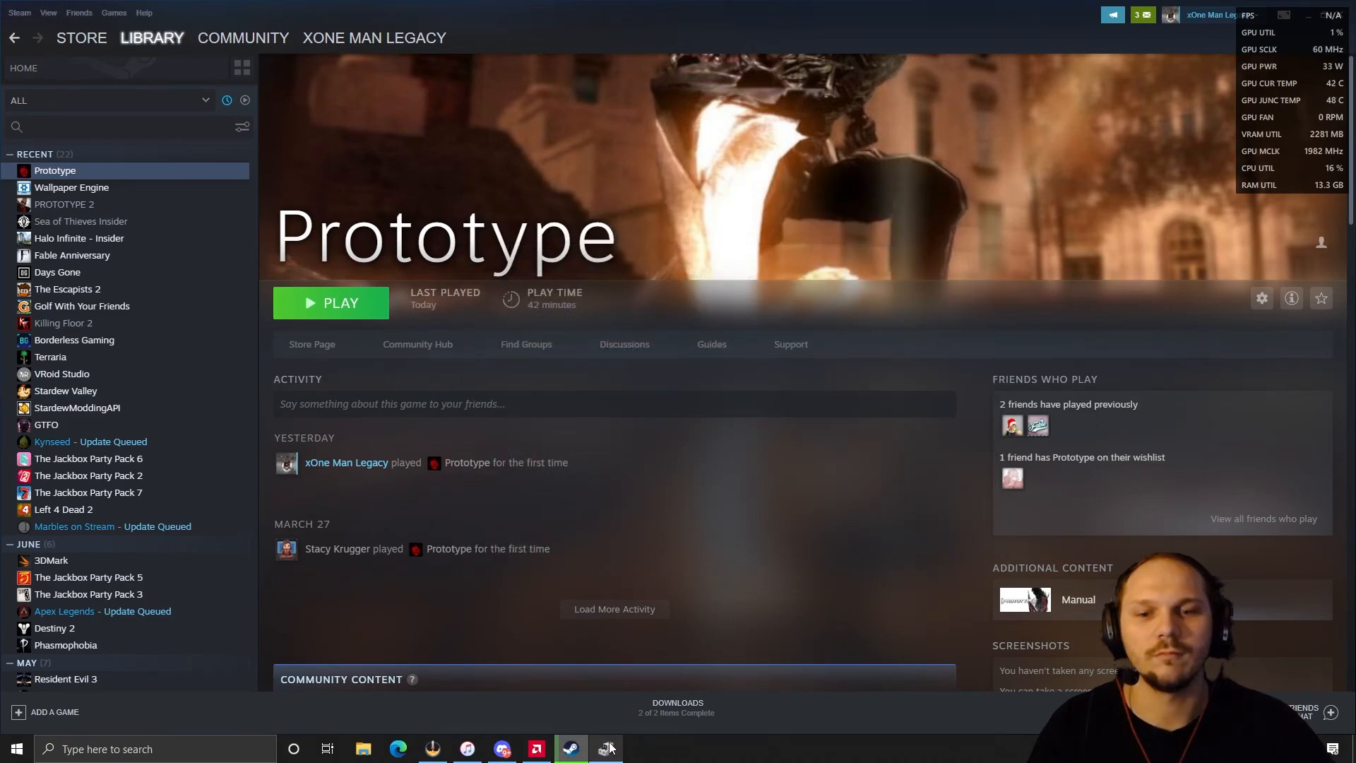
pyautogui.click(605, 748)
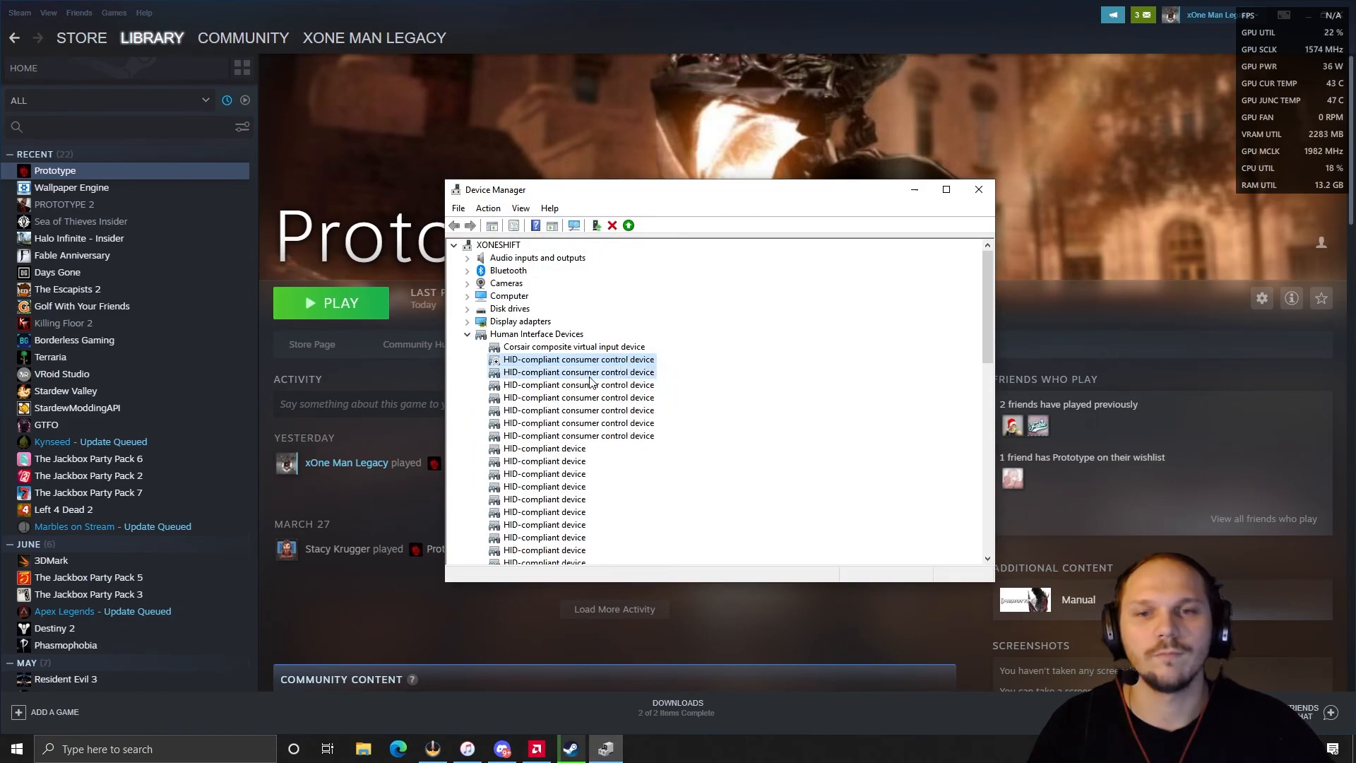
# - Disable the third and sixth HID-compliant consumer control devices, confirming each with Yes
pyautogui.rightClick(577, 384)
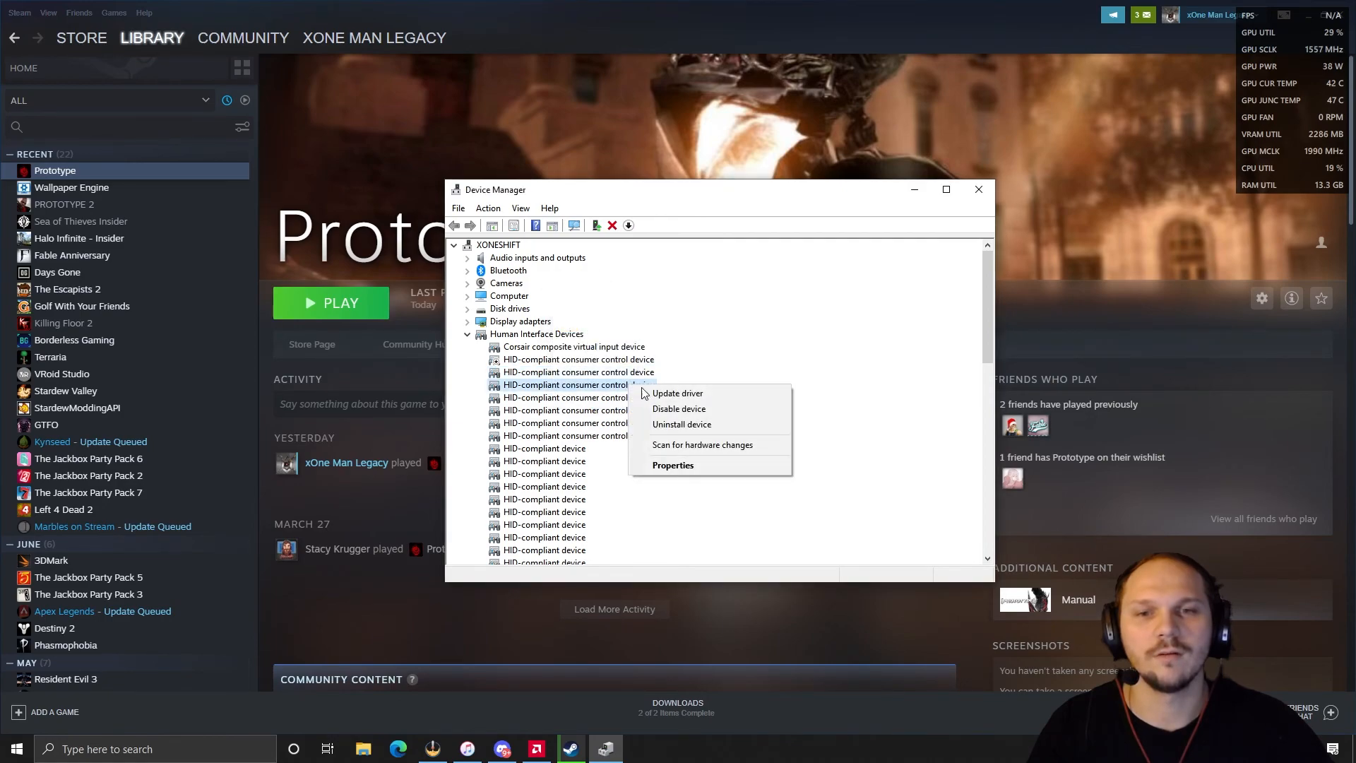
pyautogui.click(679, 424)
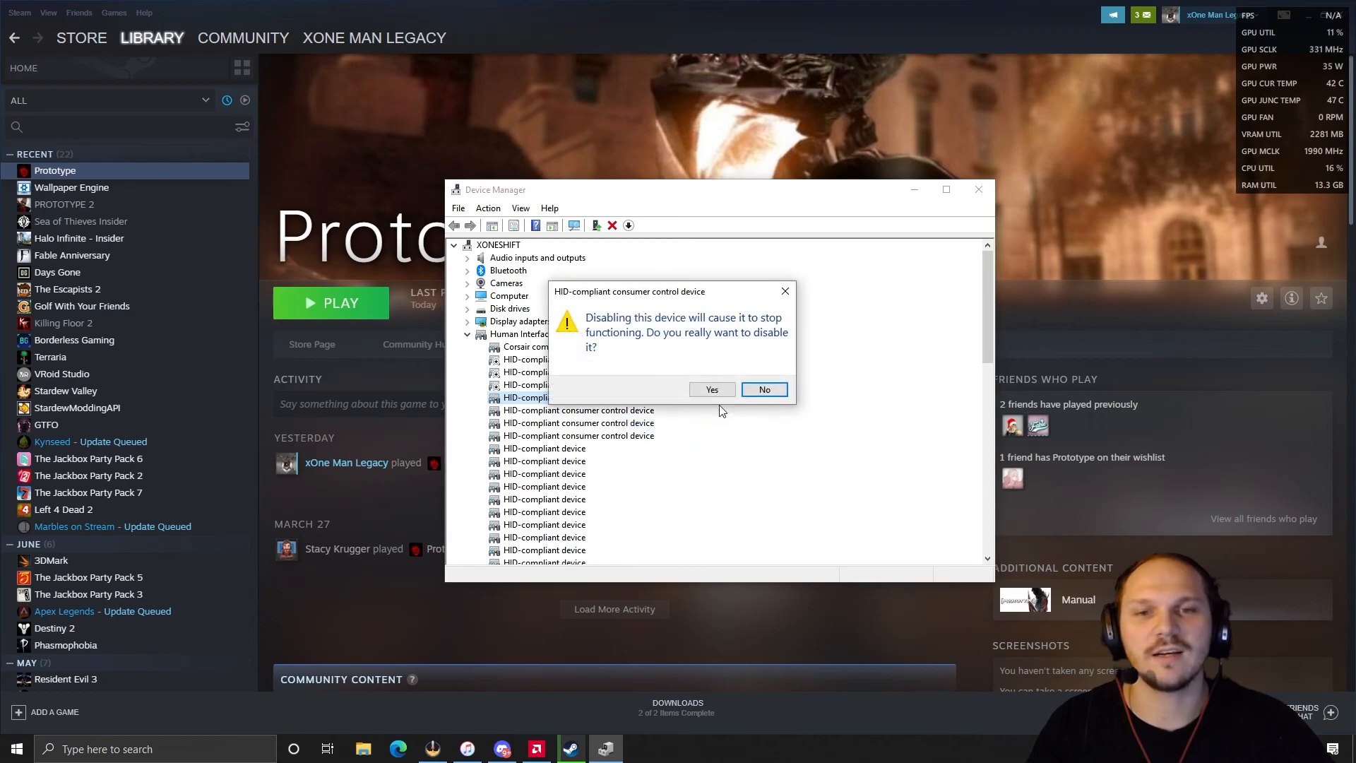
pyautogui.click(762, 390)
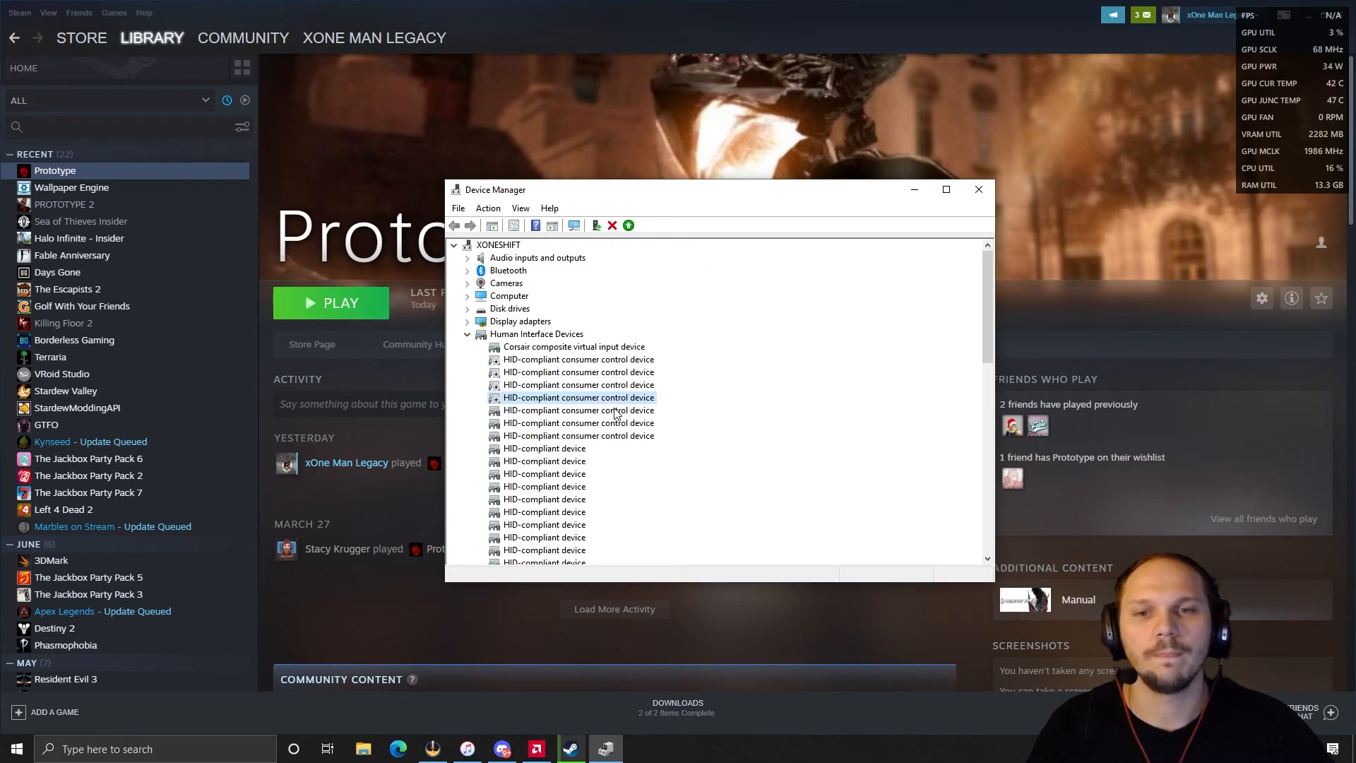
pyautogui.click(629, 226)
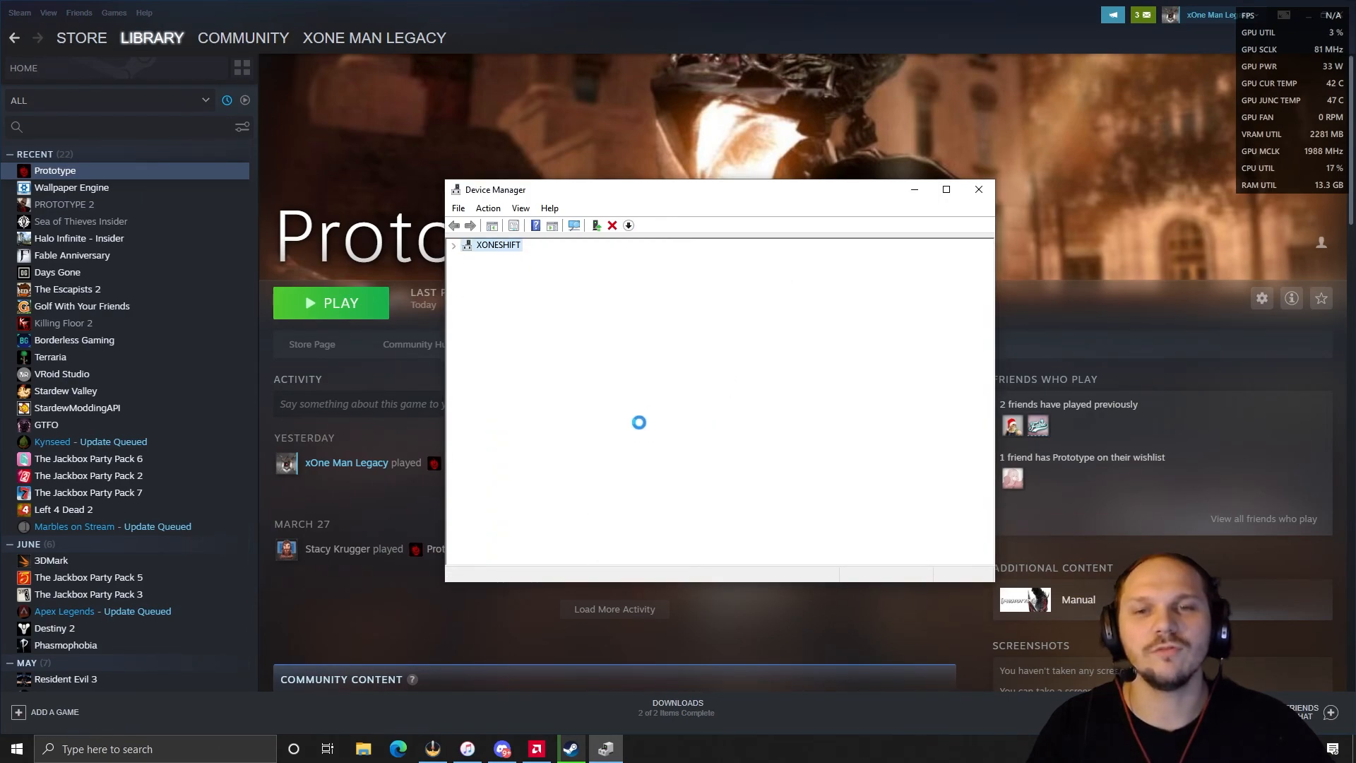
pyautogui.rightClick(575, 423)
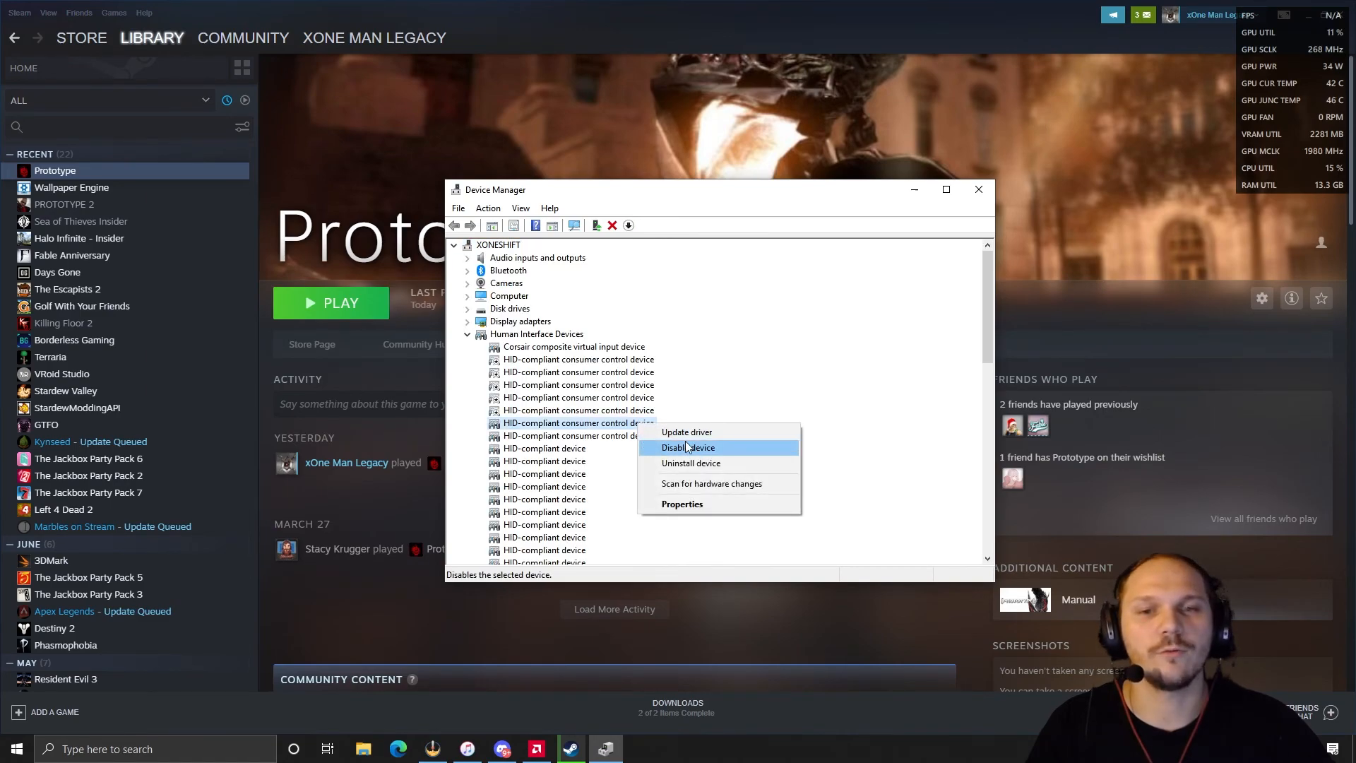
pyautogui.click(687, 447)
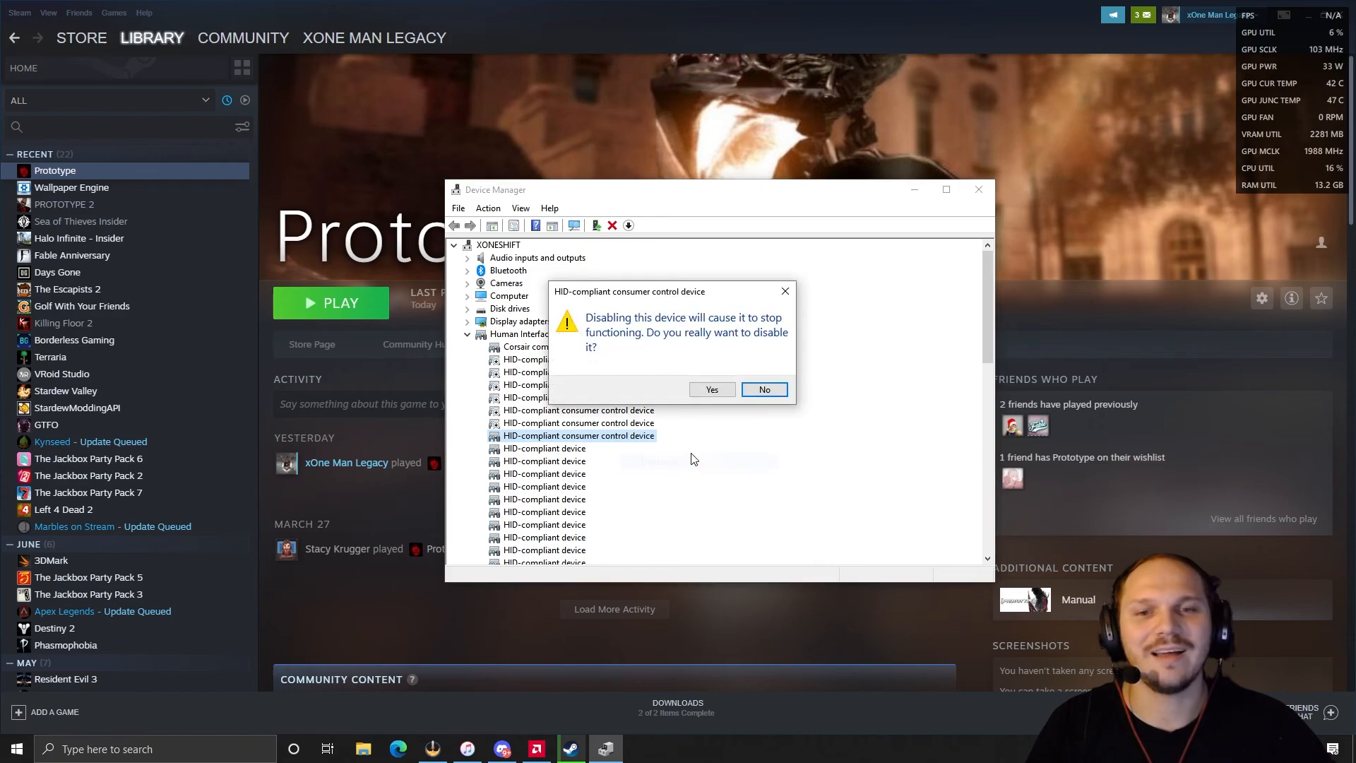
pyautogui.click(763, 389)
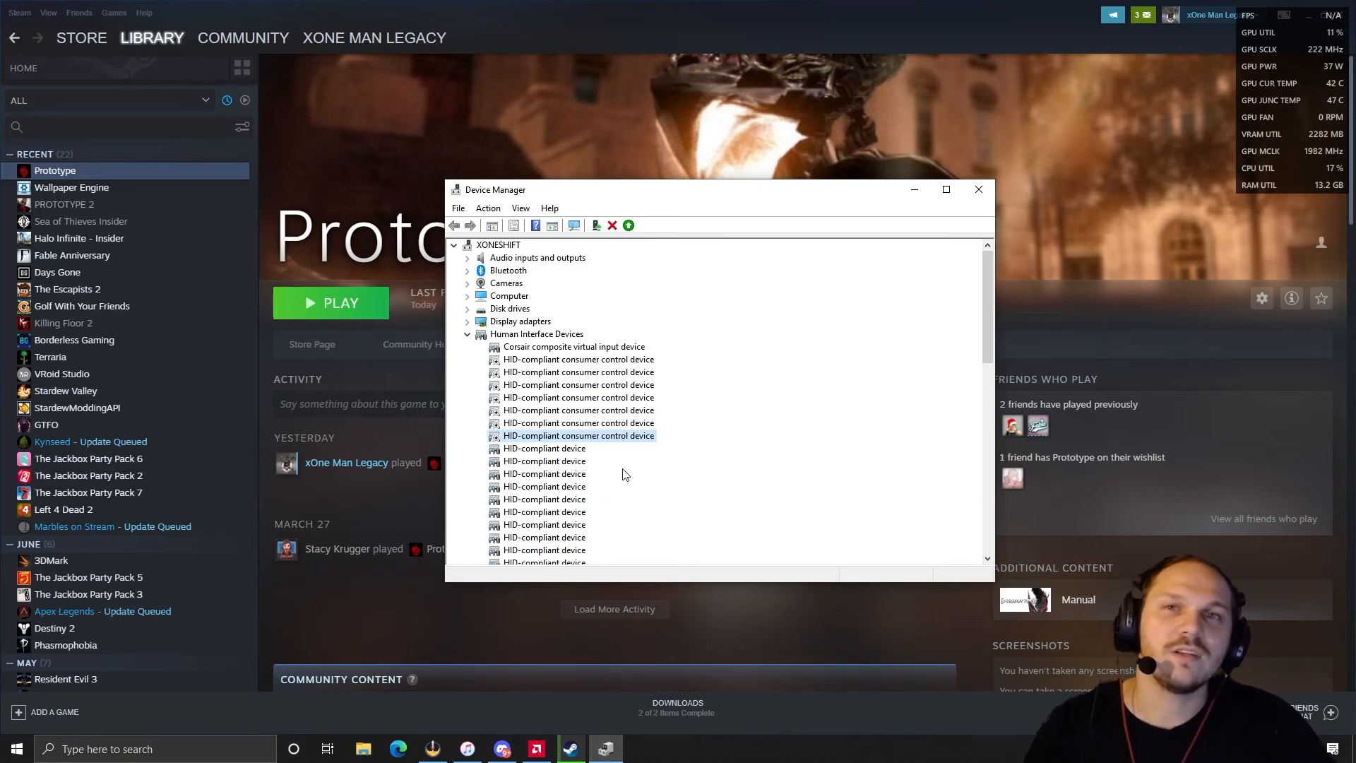
pyautogui.moveTo(775, 243)
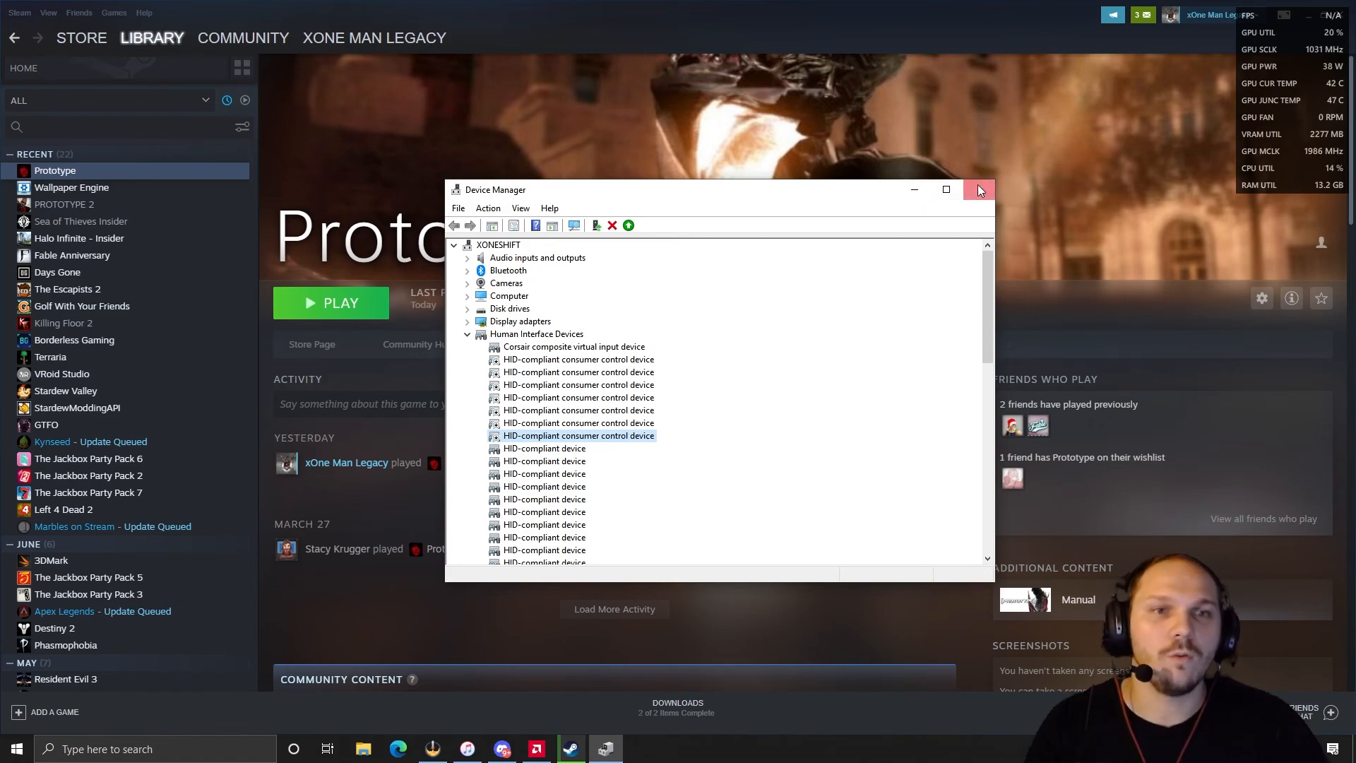
# - Close Device Manager and open Task Manager from the taskbar, showing CPU performance
pyautogui.click(978, 189)
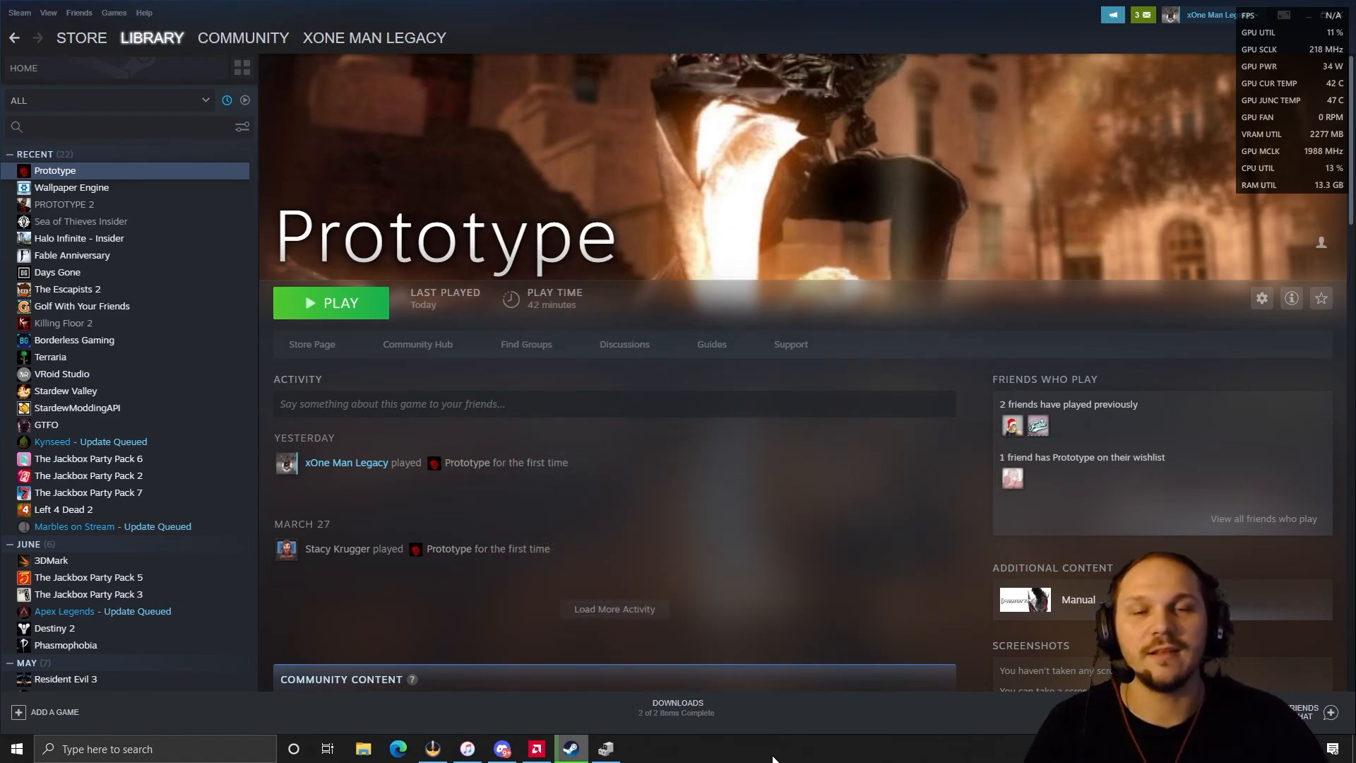
pyautogui.rightClick(770, 748)
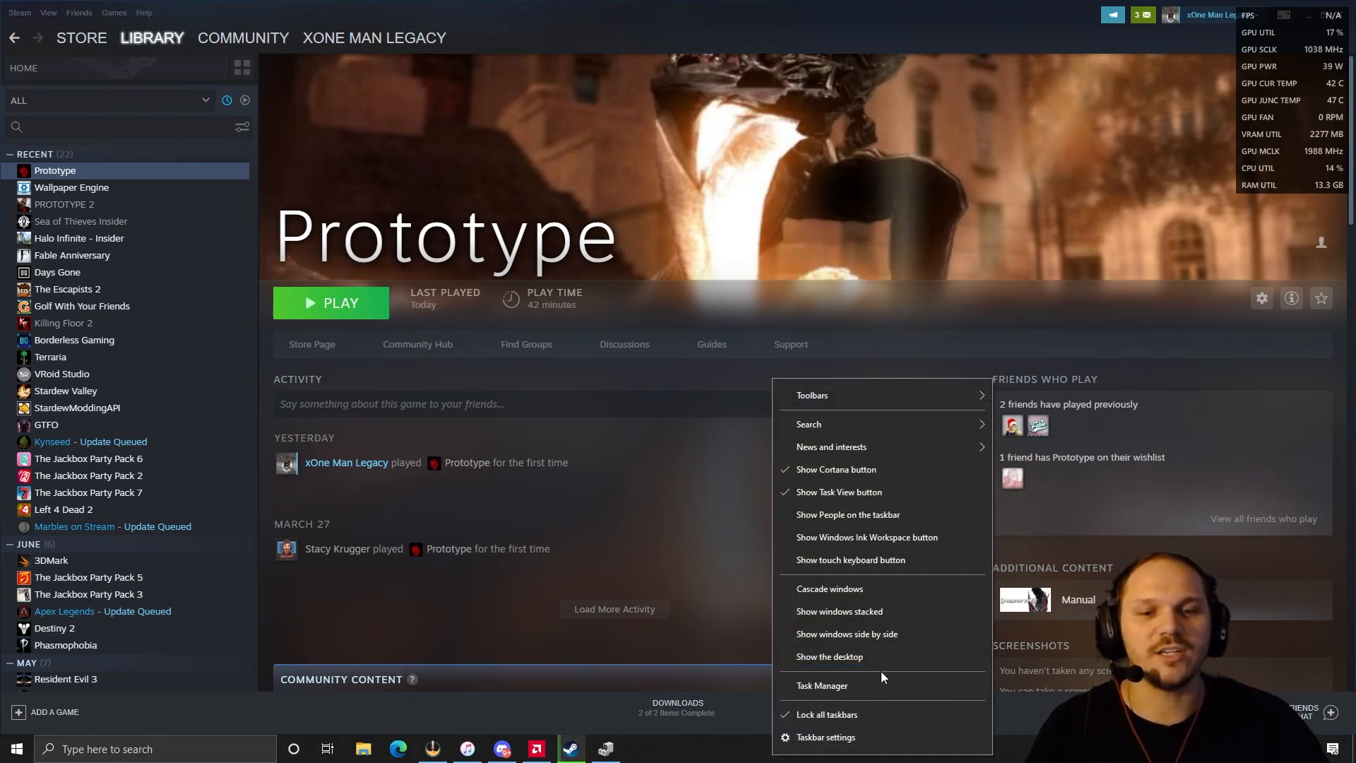
pyautogui.click(821, 685)
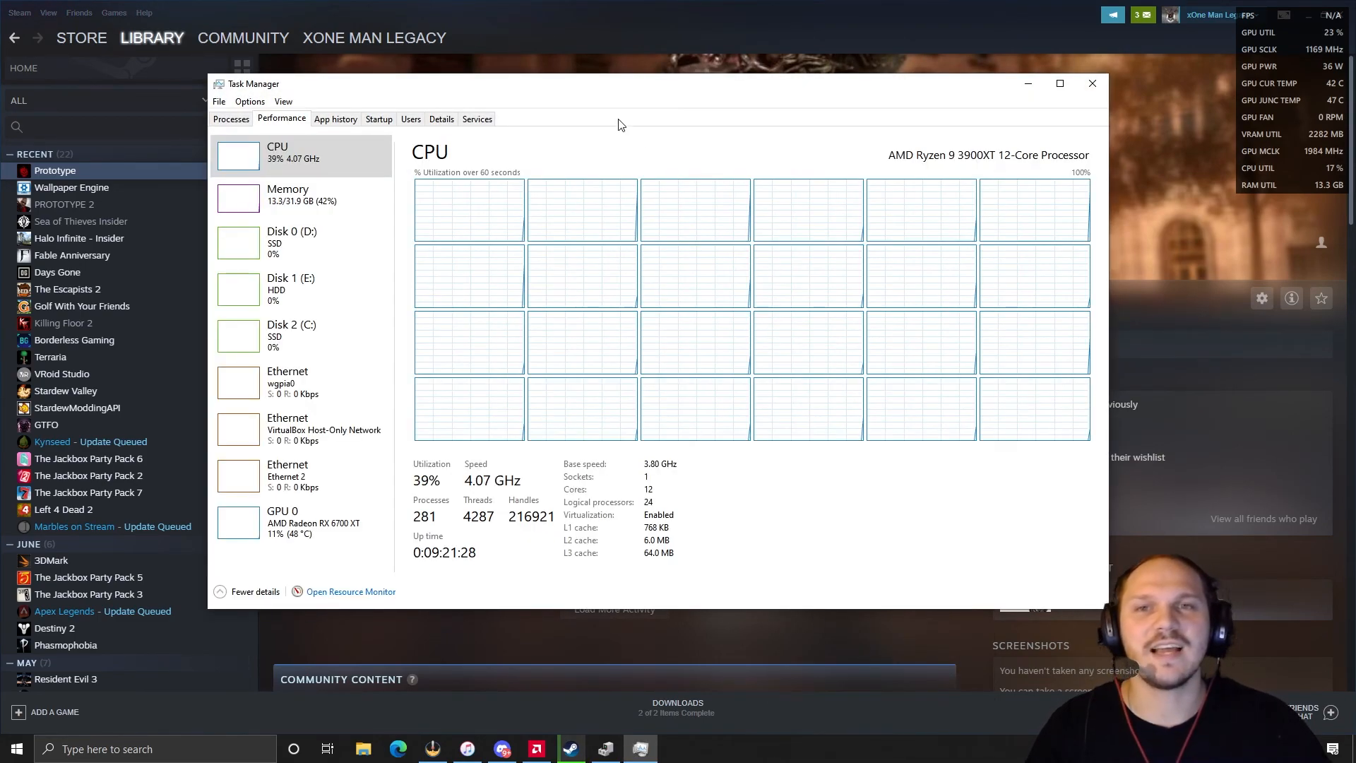
pyautogui.rightClick(761, 748)
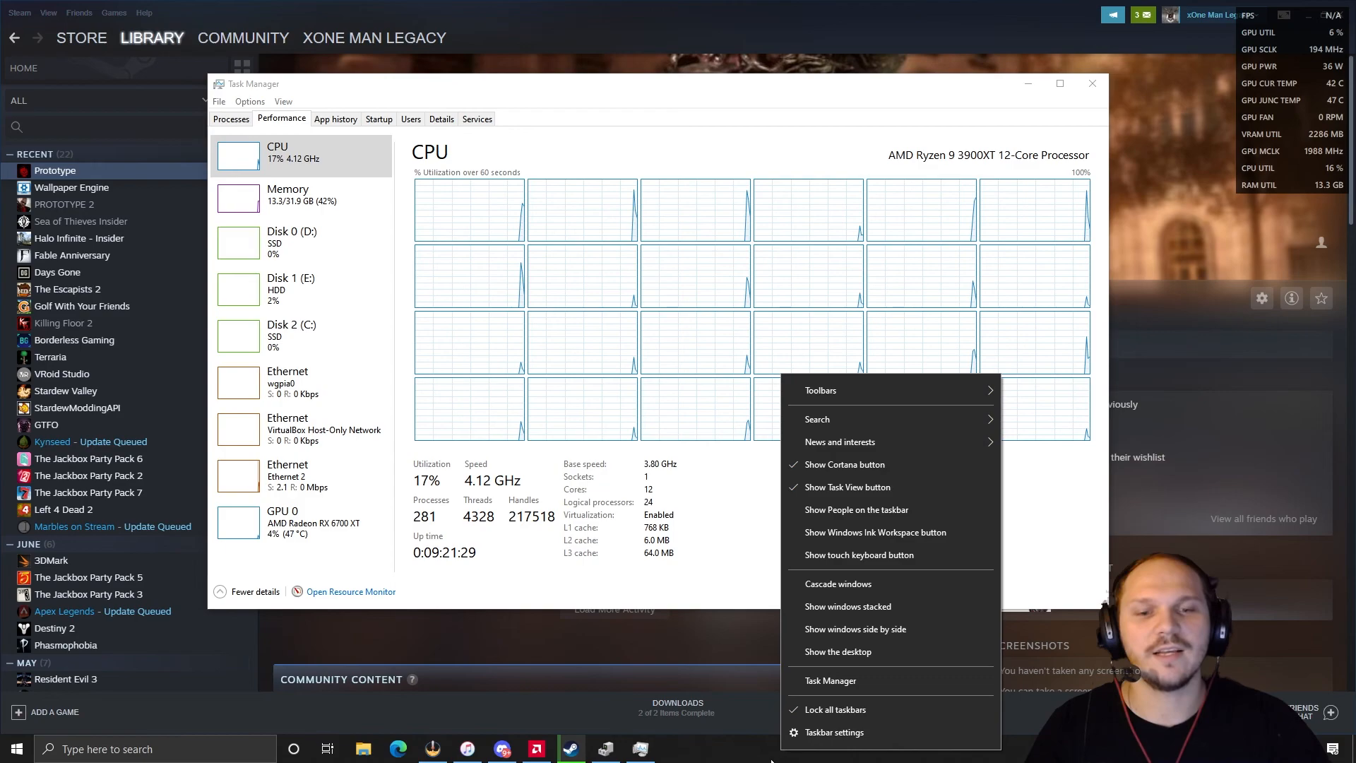
pyautogui.moveTo(829, 685)
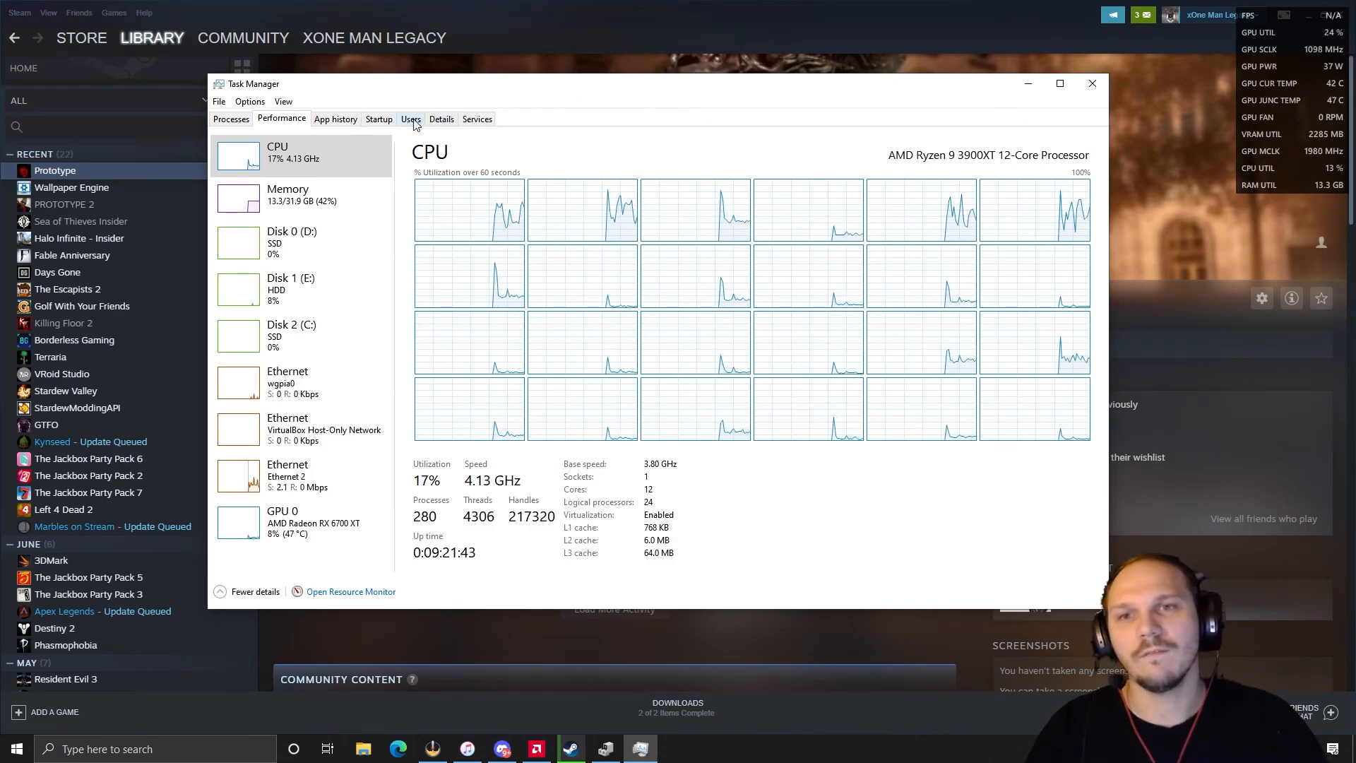
# - In the Details tab, set steam.exe's affinity to only CPUs 0–3
pyautogui.click(441, 118)
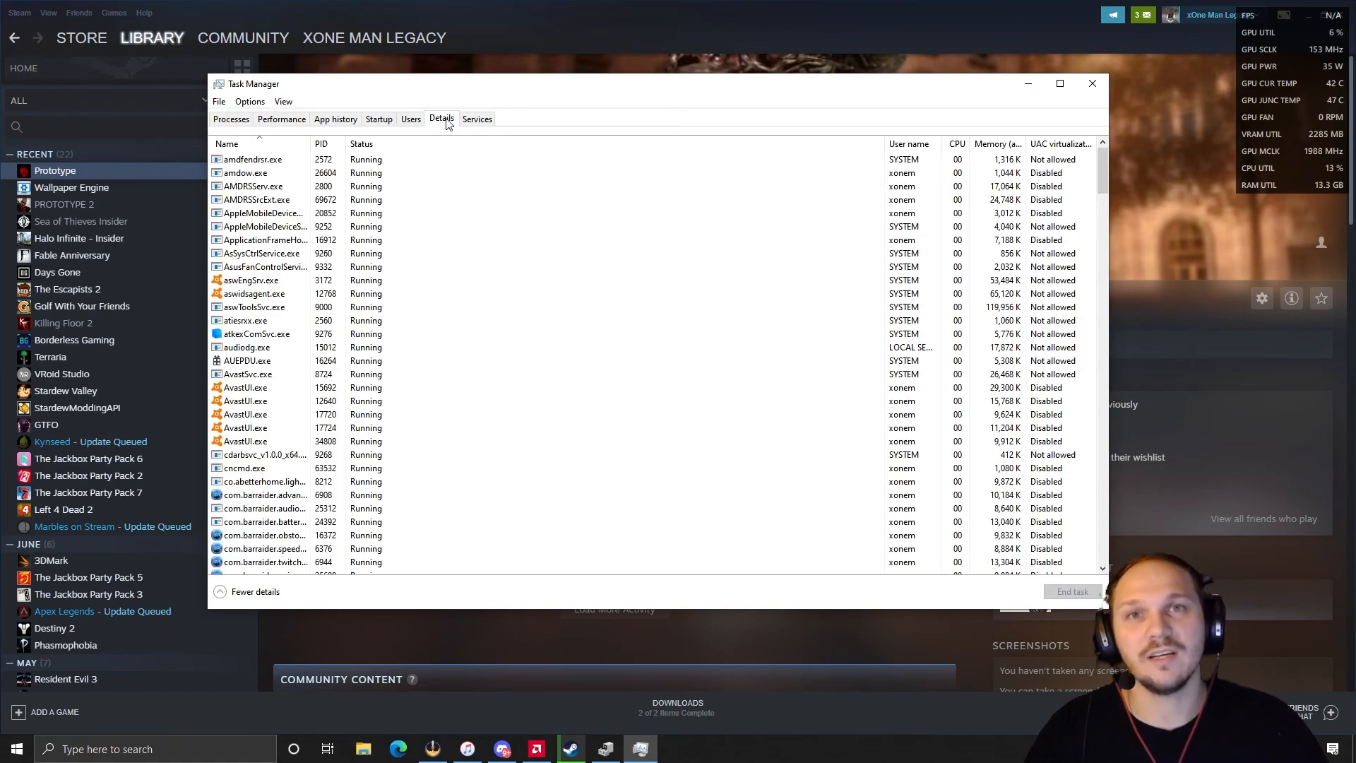
pyautogui.scroll(-3)
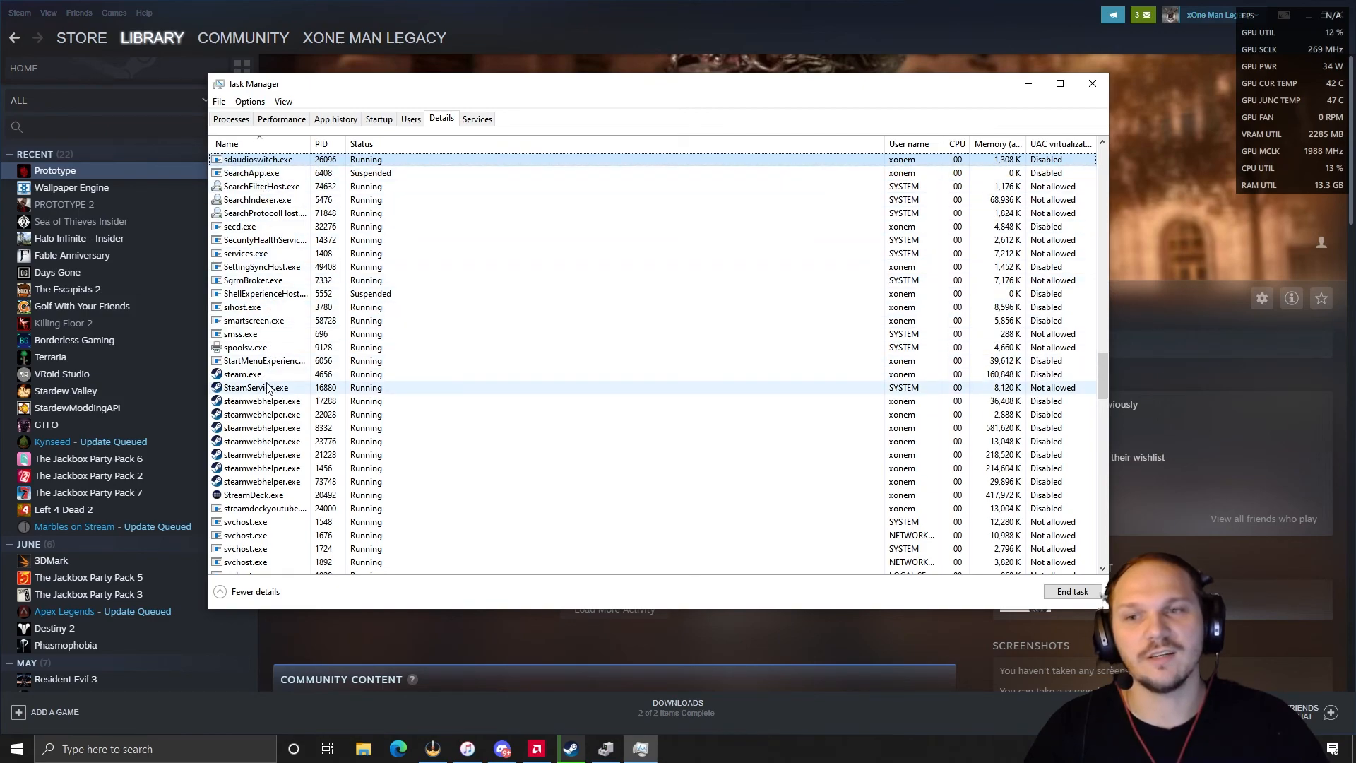
pyautogui.click(242, 373)
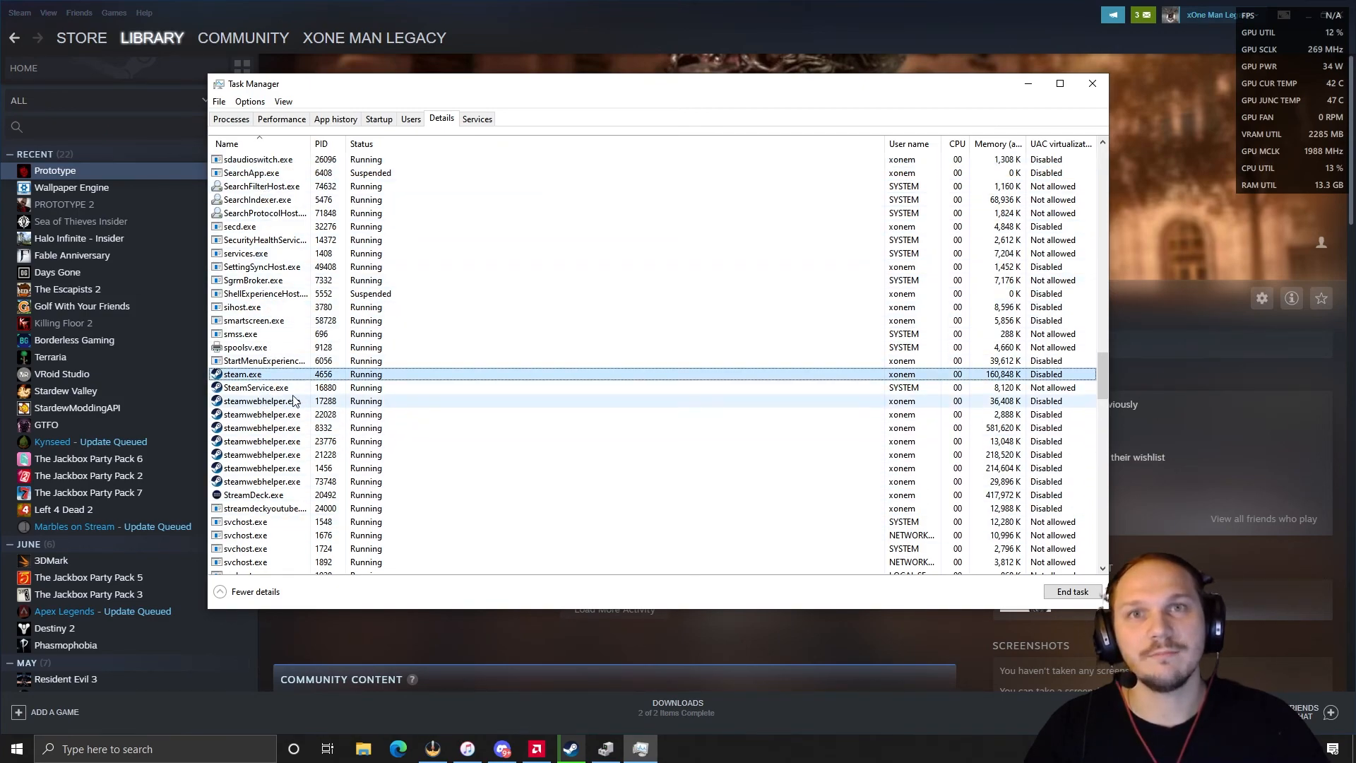
pyautogui.rightClick(242, 374)
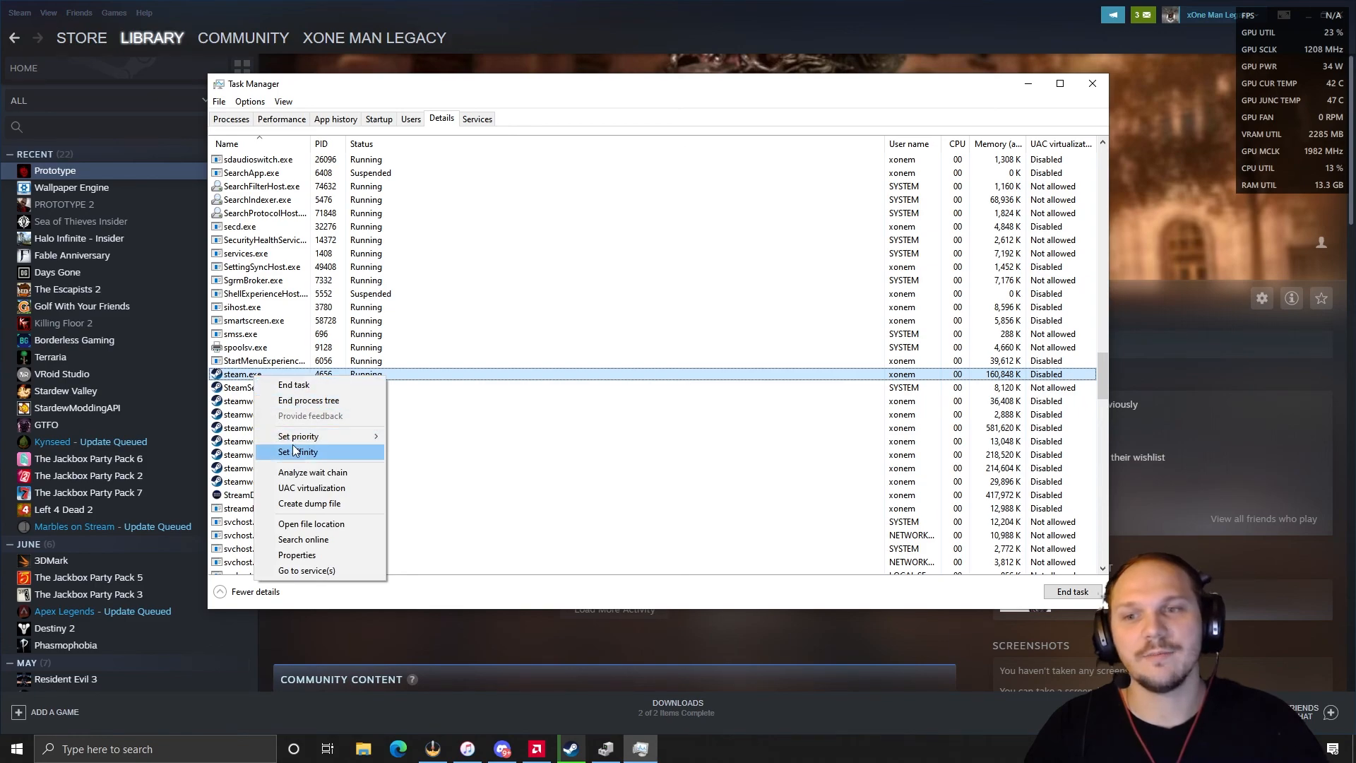
pyautogui.click(298, 451)
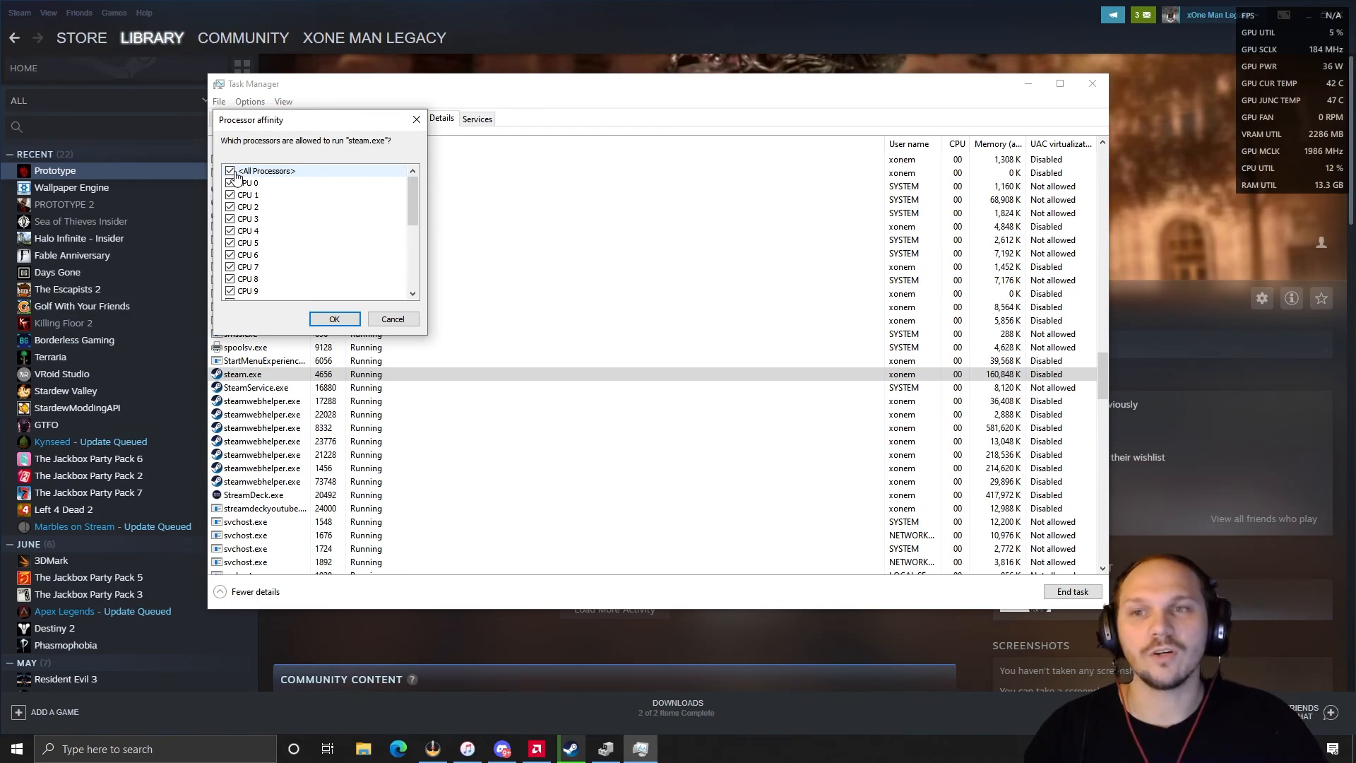
pyautogui.click(231, 170)
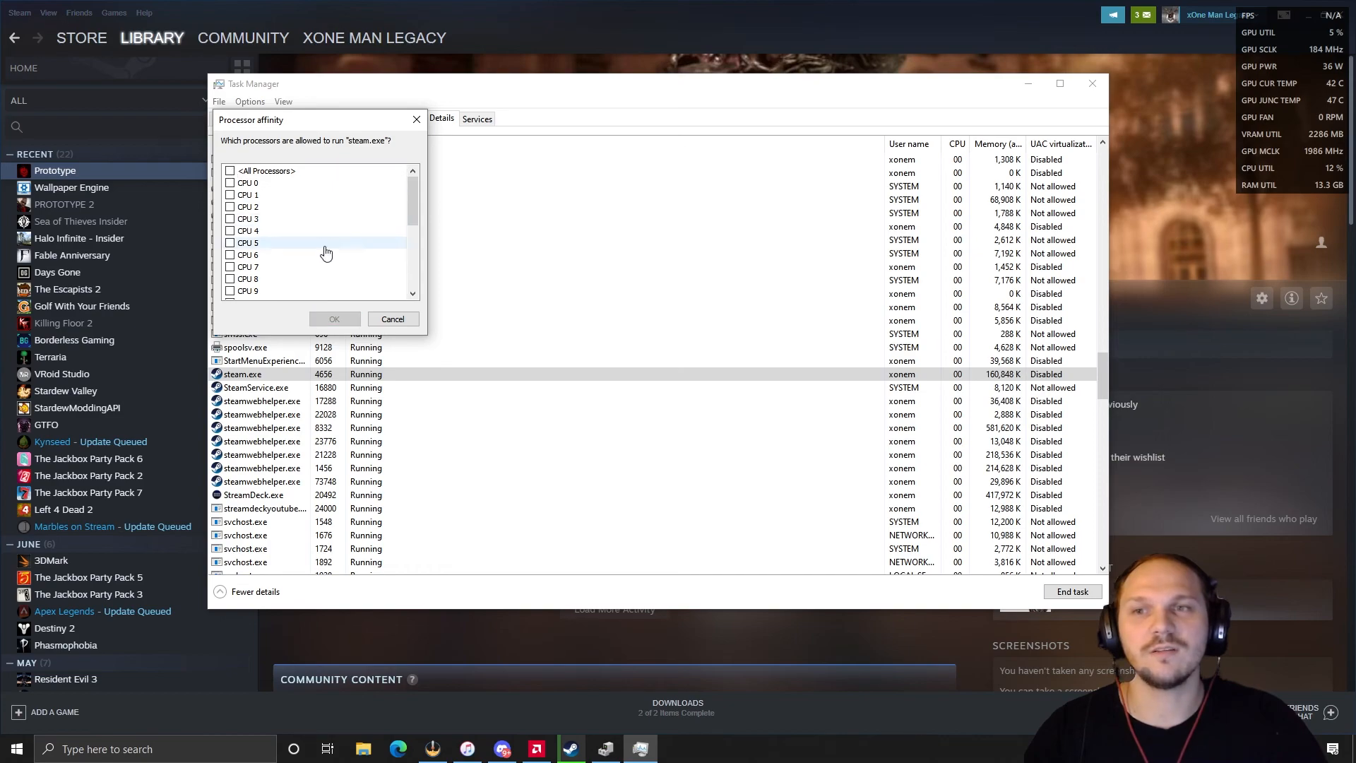
pyautogui.moveTo(263, 186)
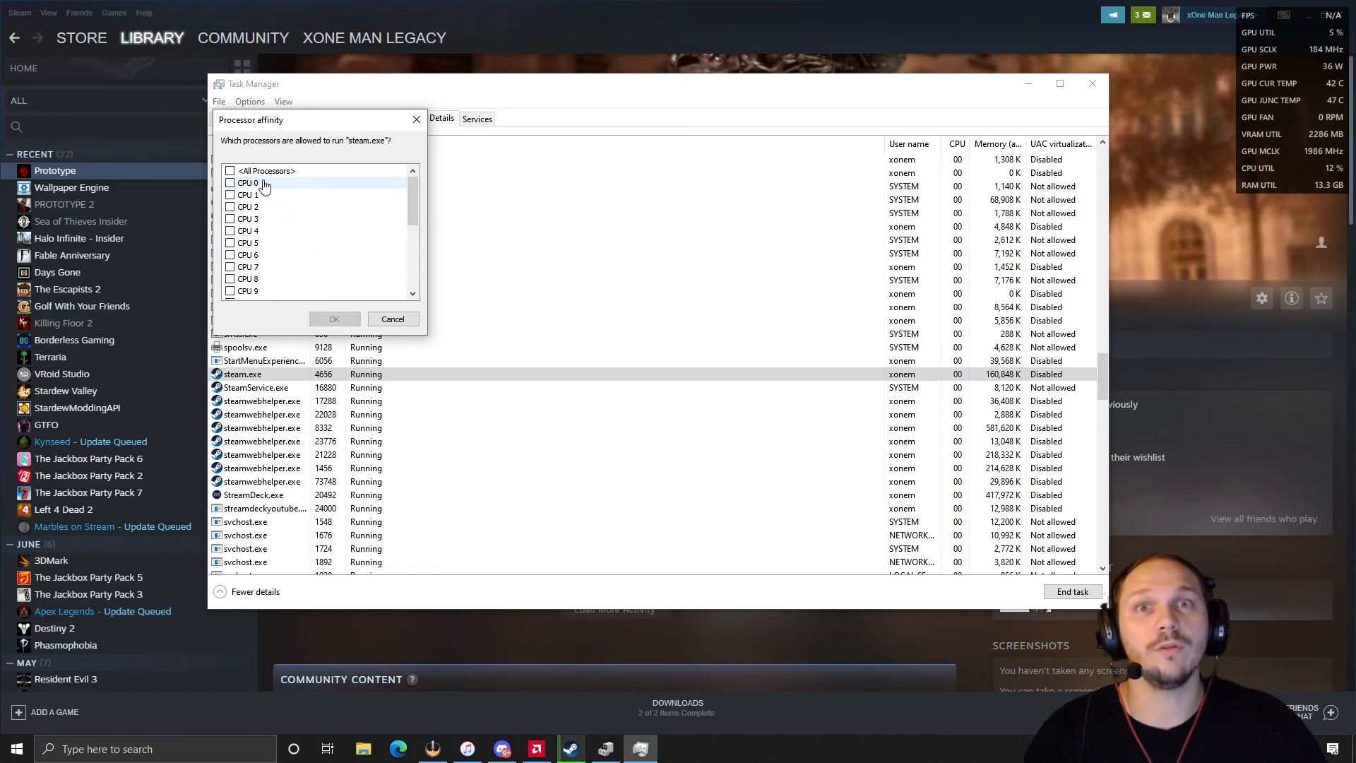
pyautogui.click(231, 183)
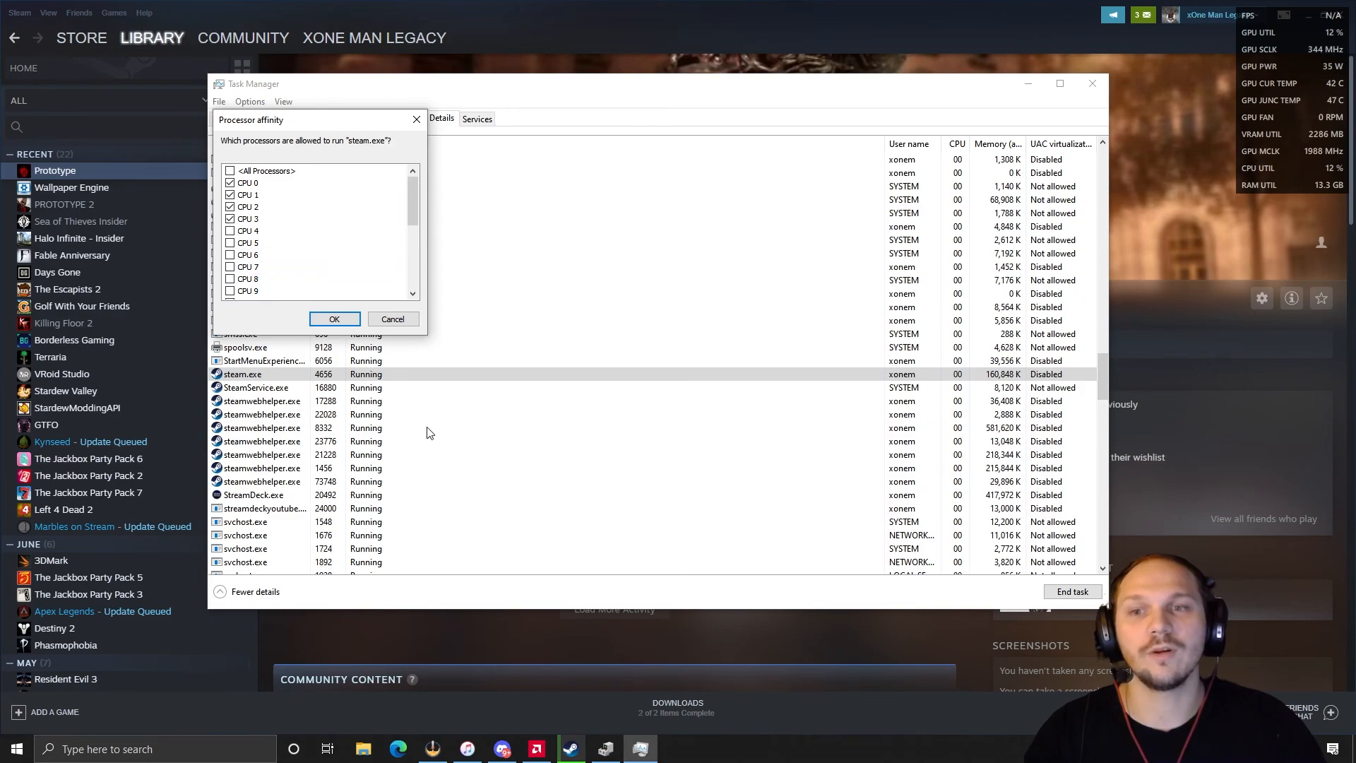
pyautogui.click(392, 318)
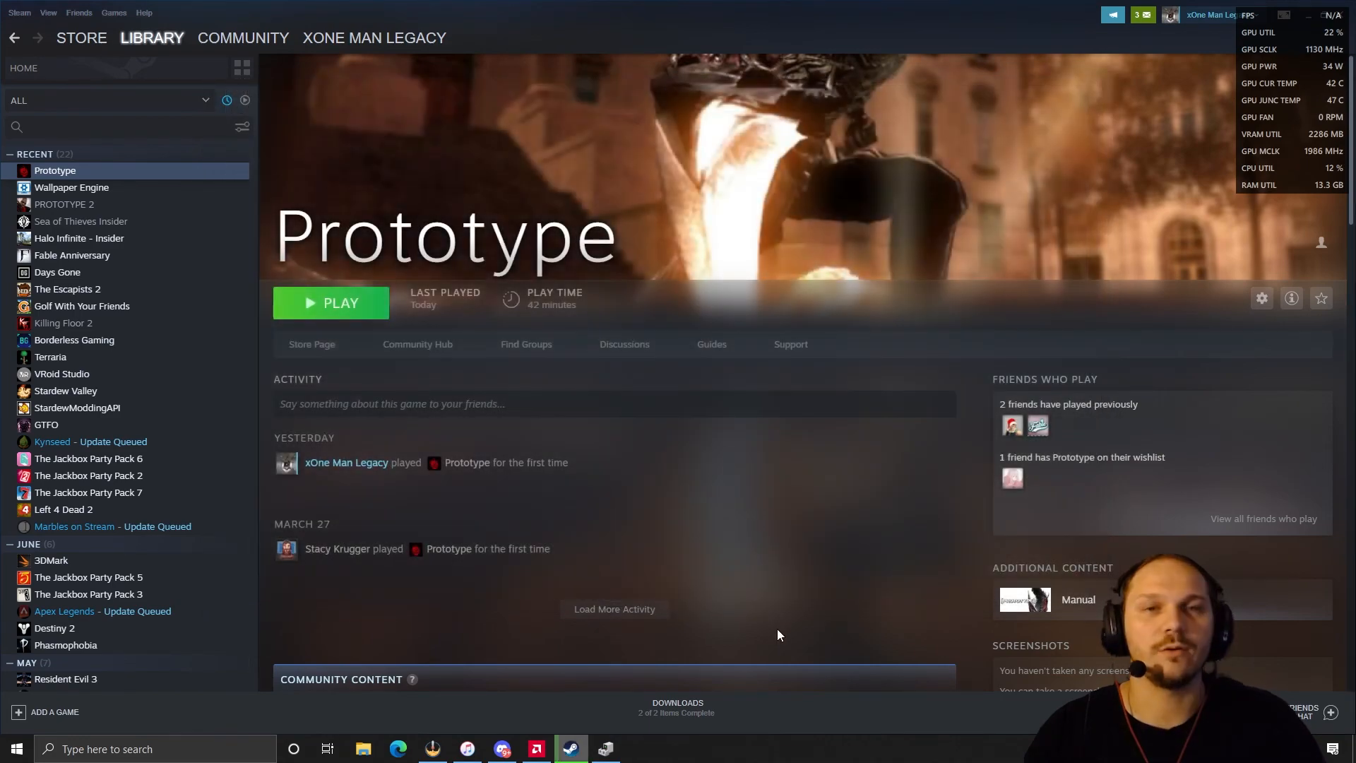
pyautogui.moveTo(348, 316)
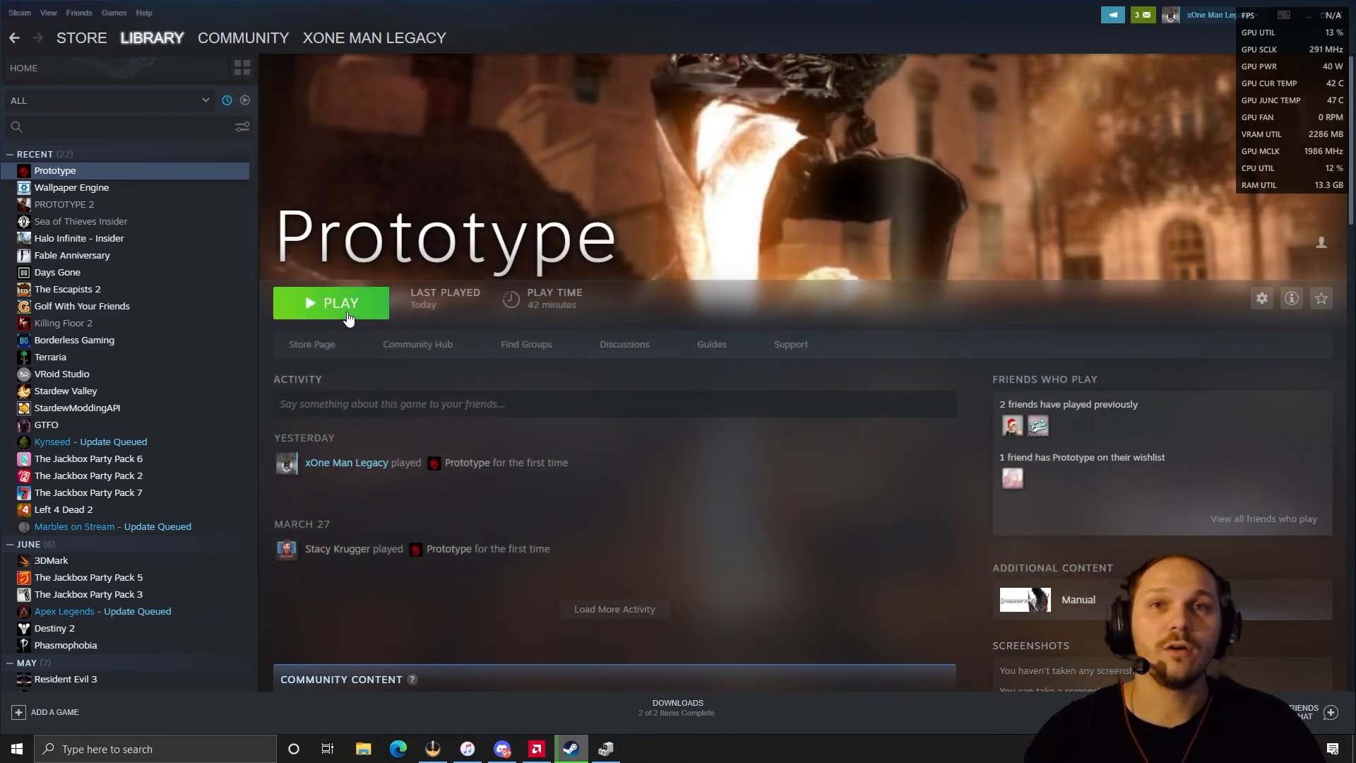
# - Relaunch Prototype with the PLAY button on its Steam library page
pyautogui.click(339, 303)
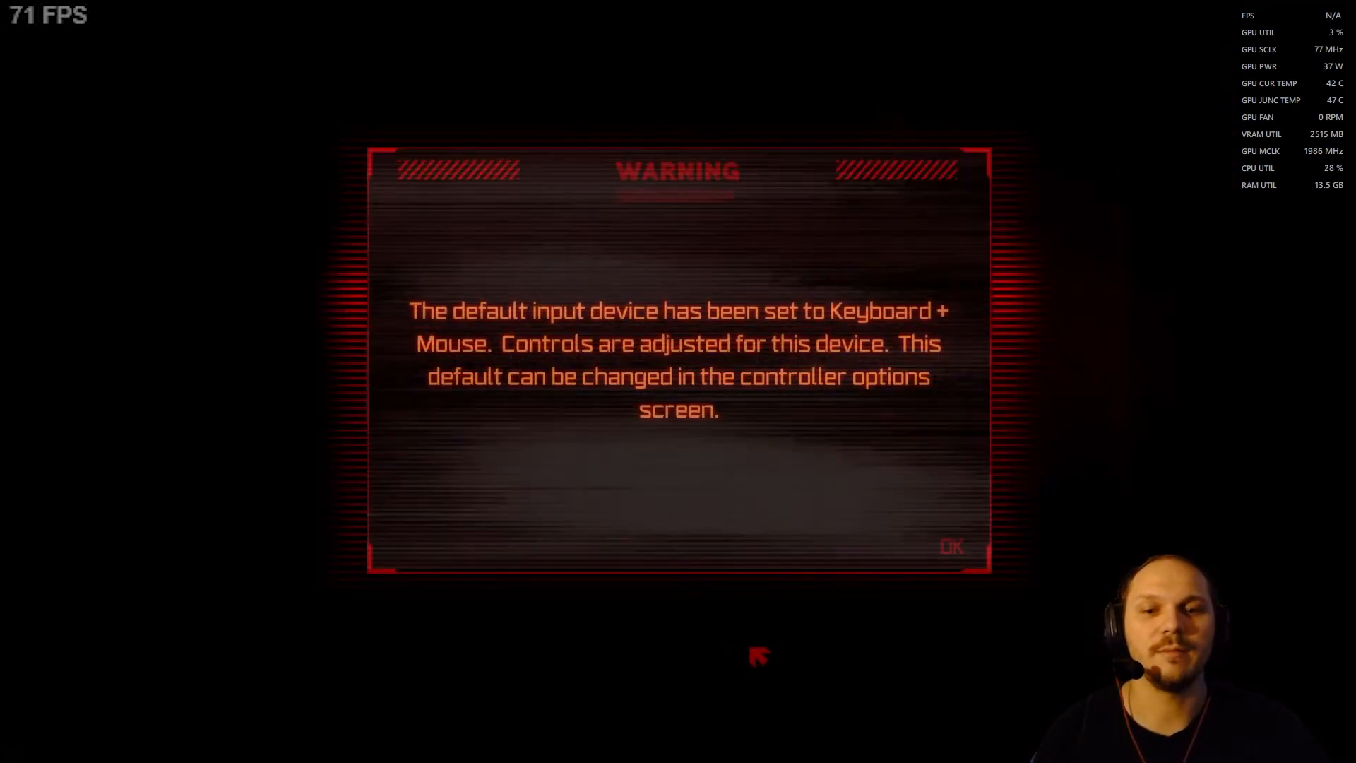
# - Dismiss the input warning, overwrite the save slot and continue into the taxi cutscene
pyautogui.click(951, 547)
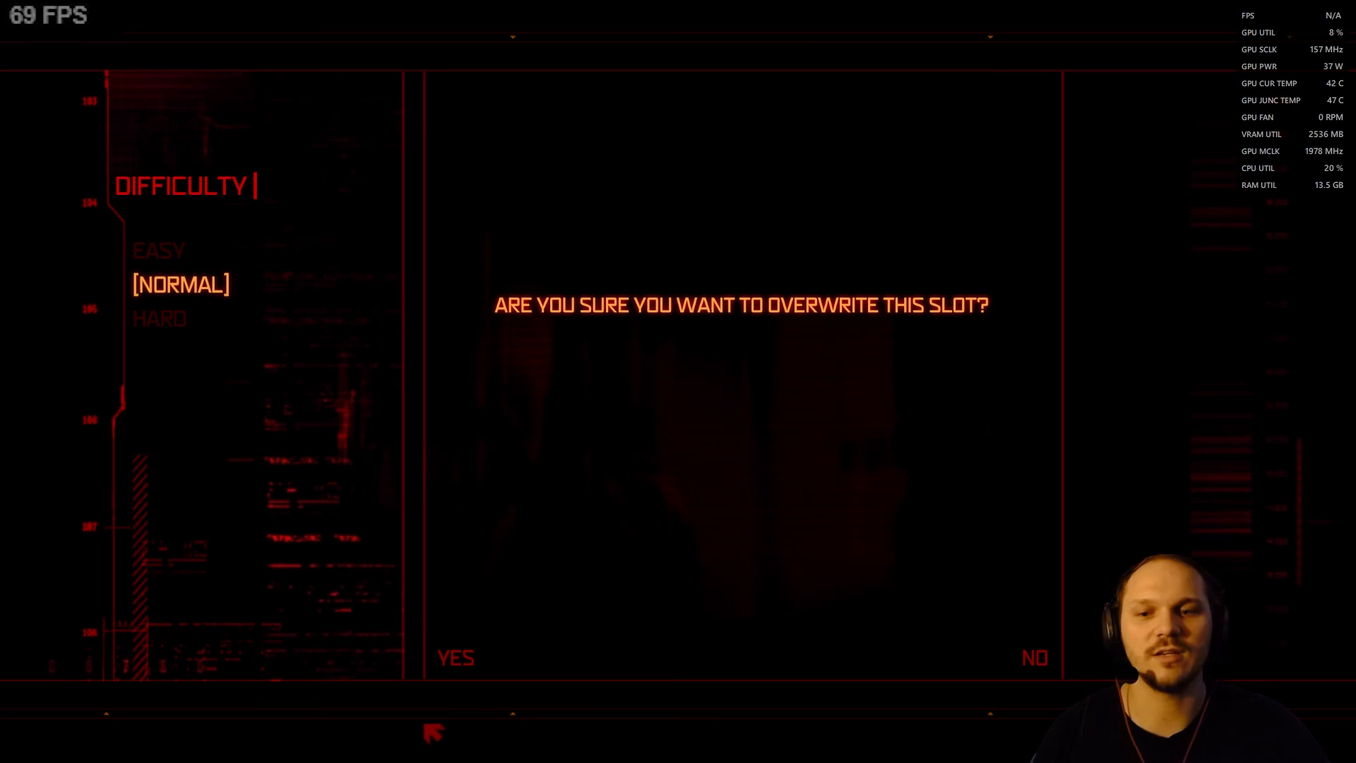
pyautogui.click(455, 659)
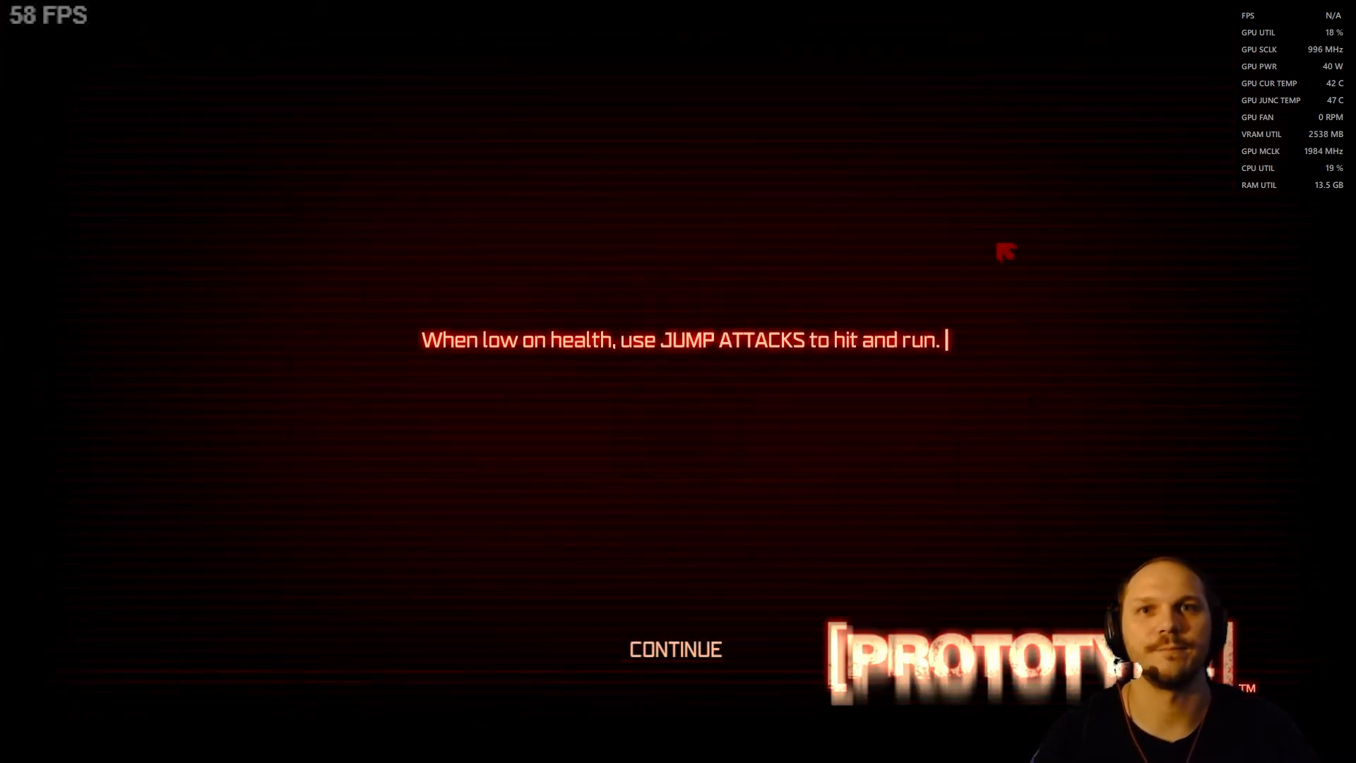
pyautogui.moveTo(799, 521)
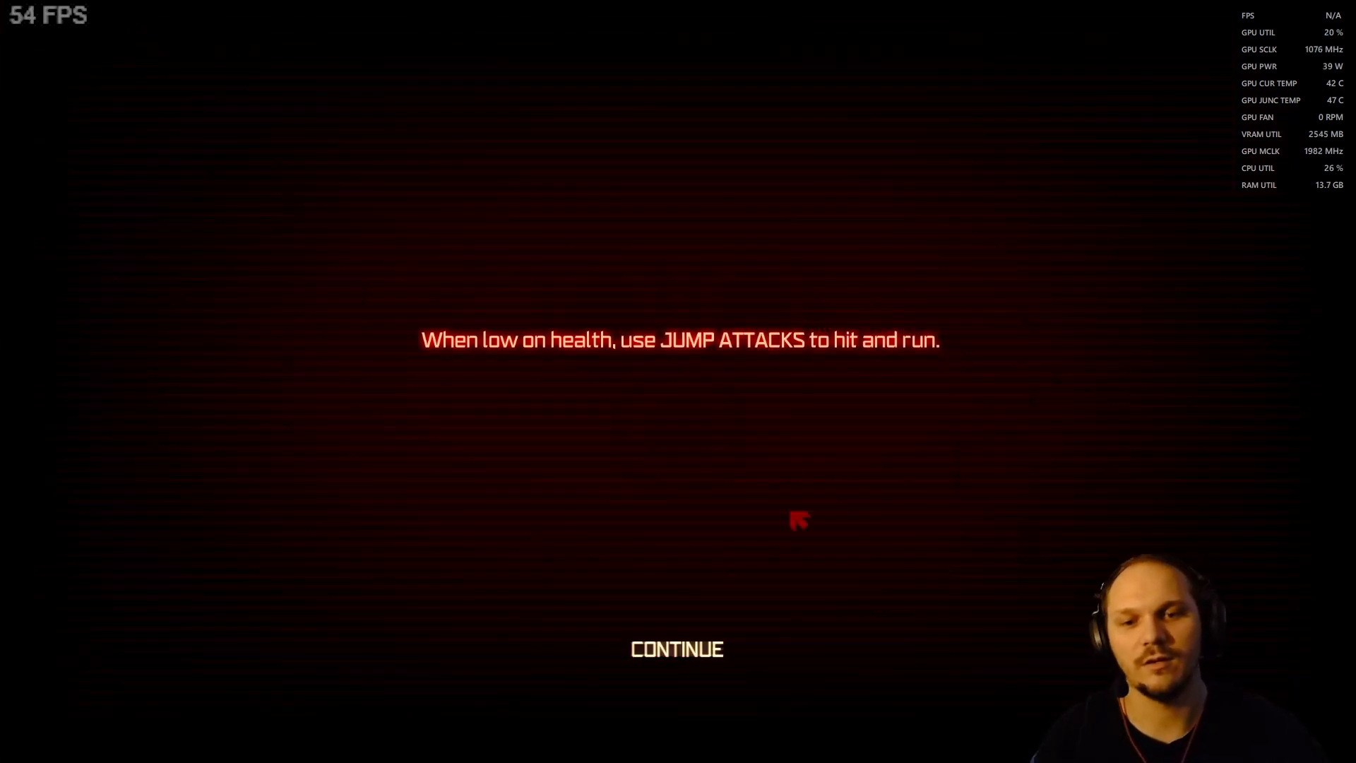
pyautogui.click(677, 648)
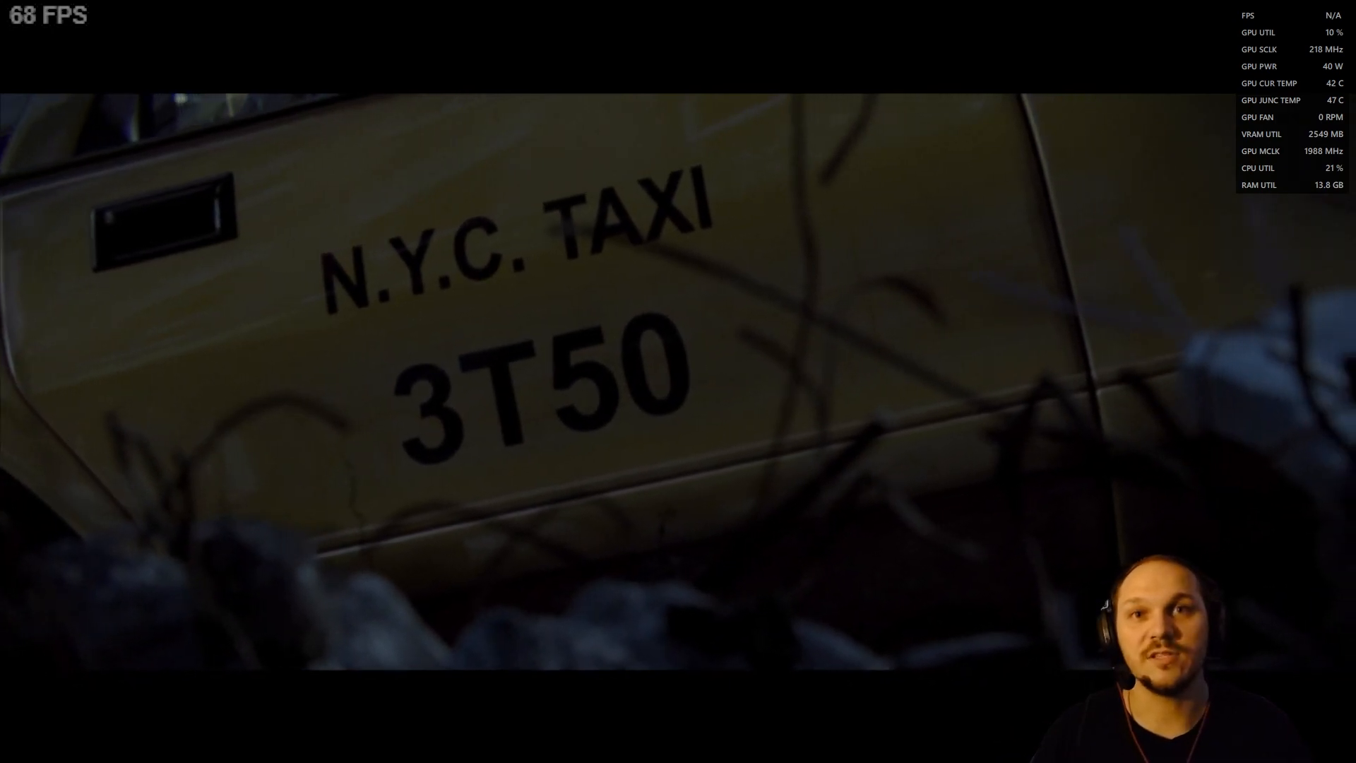